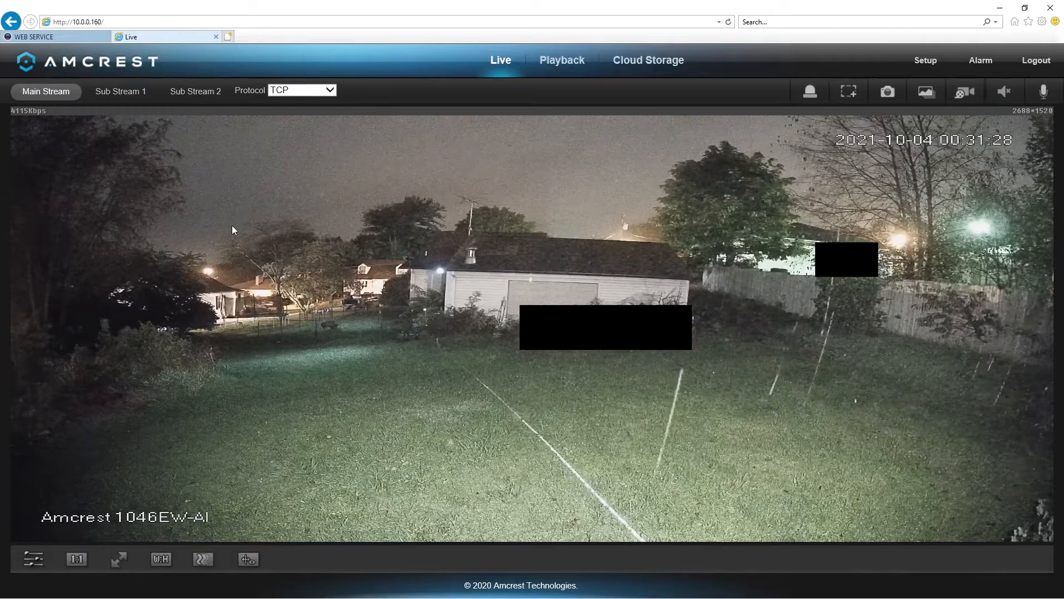
pyautogui.moveTo(291, 347)
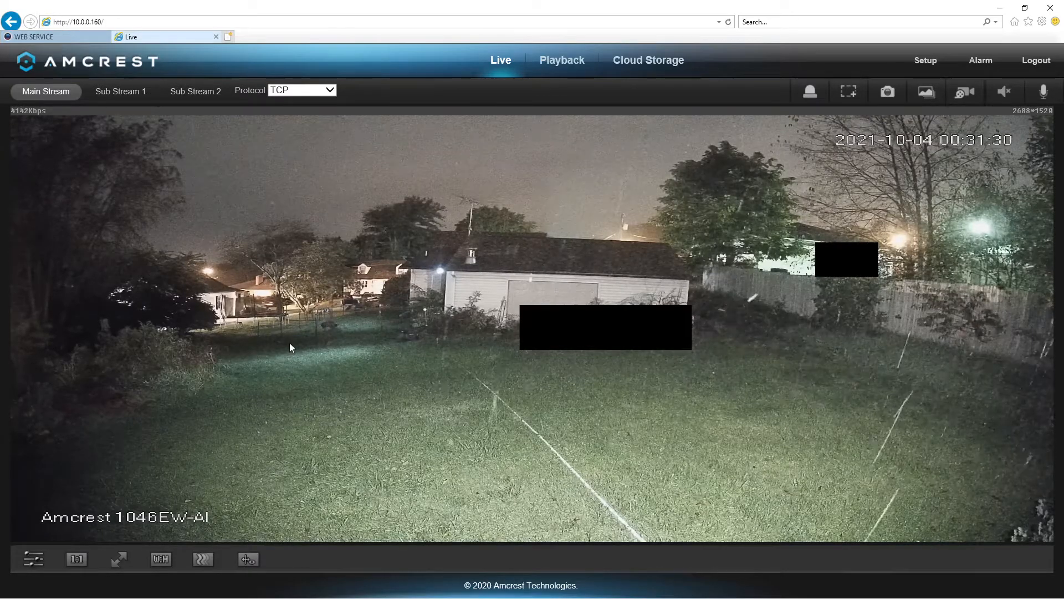
pyautogui.moveTo(374, 239)
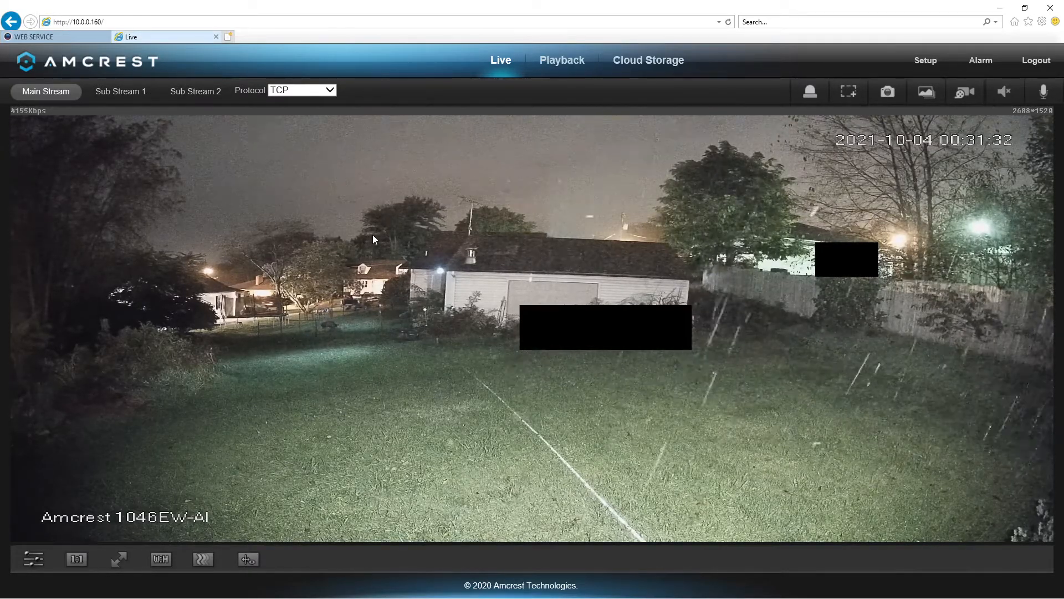
# - Leave the live view for Setup, with the Event menu expanded
pyautogui.click(925, 59)
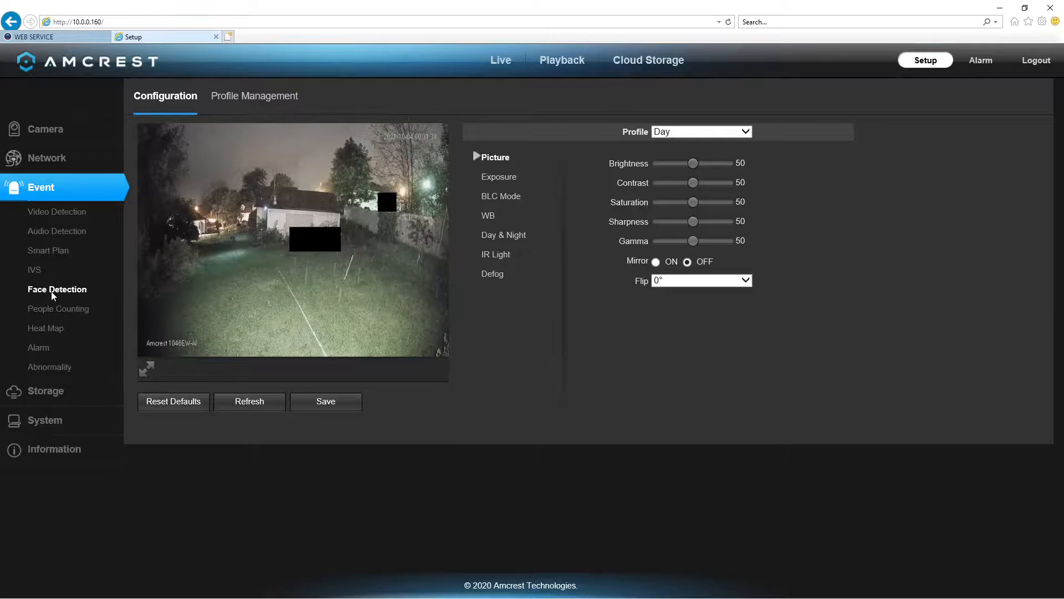
# - In Event > Smart Plan, select the Face Detection icon and save
pyautogui.click(49, 250)
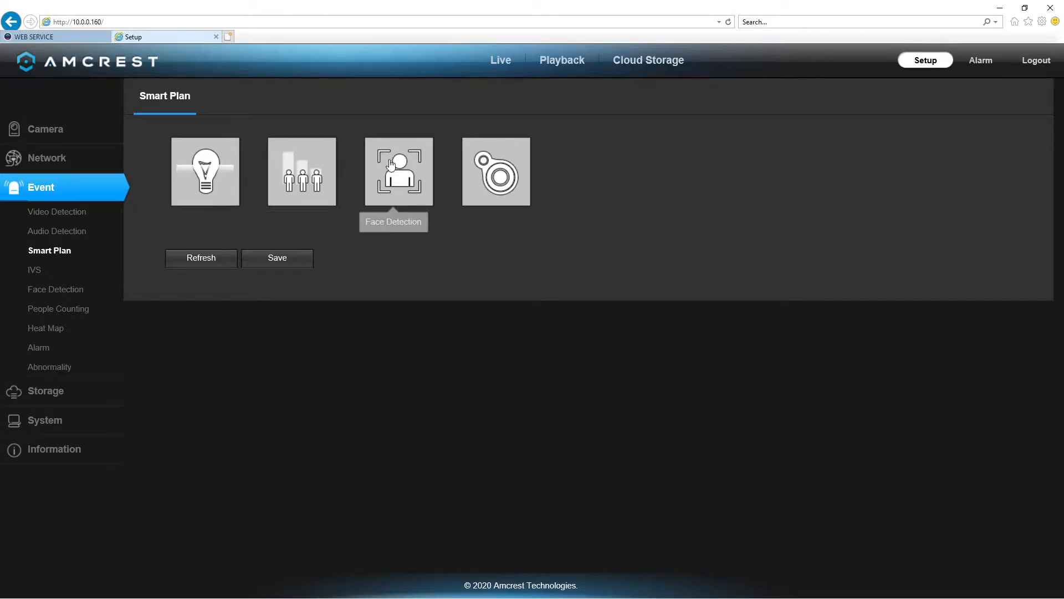
pyautogui.moveTo(494, 160)
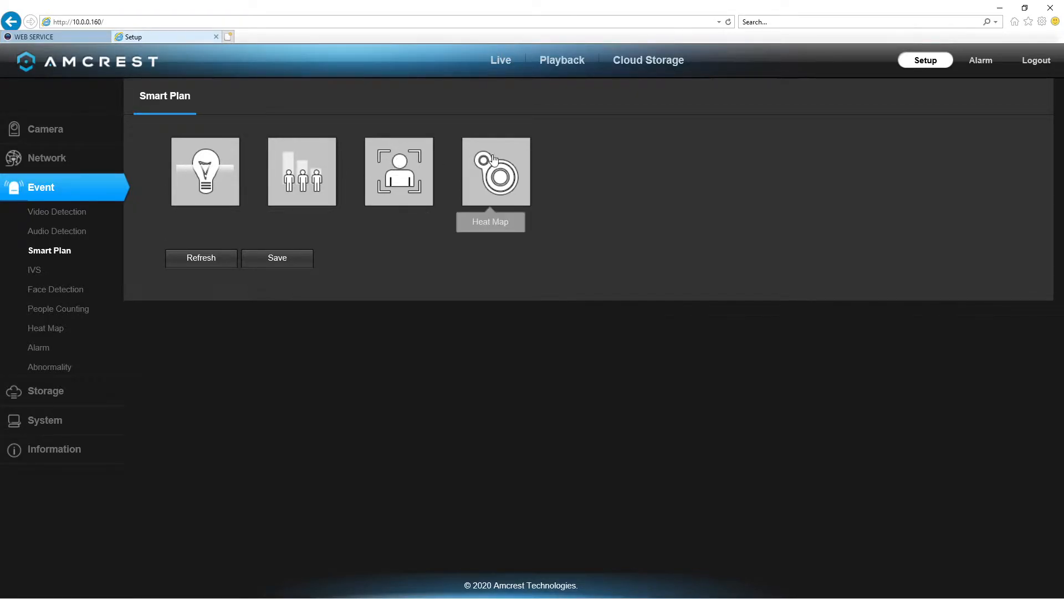
pyautogui.moveTo(200, 180)
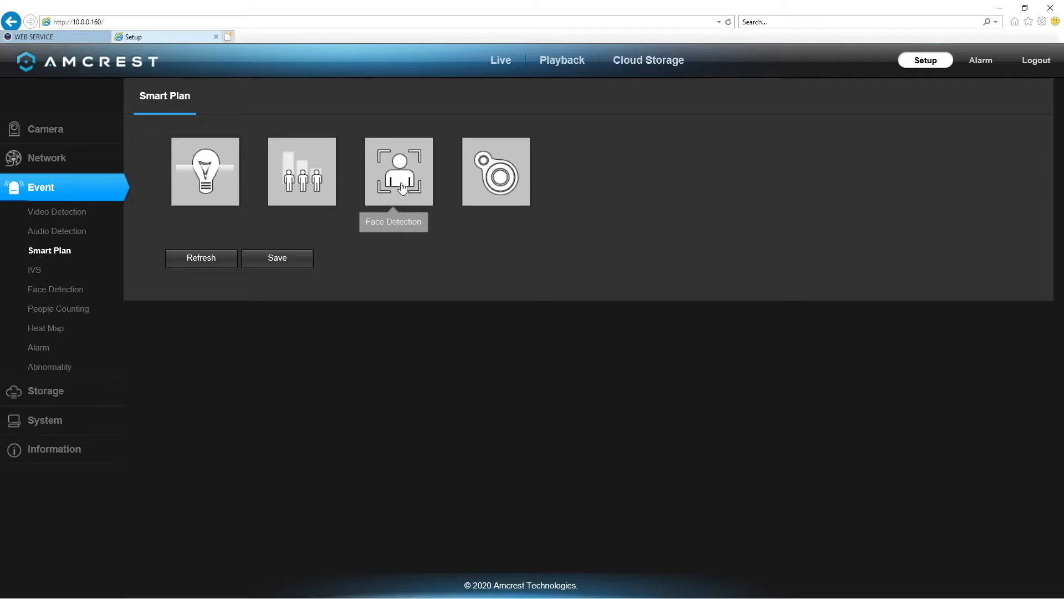
pyautogui.moveTo(404, 178)
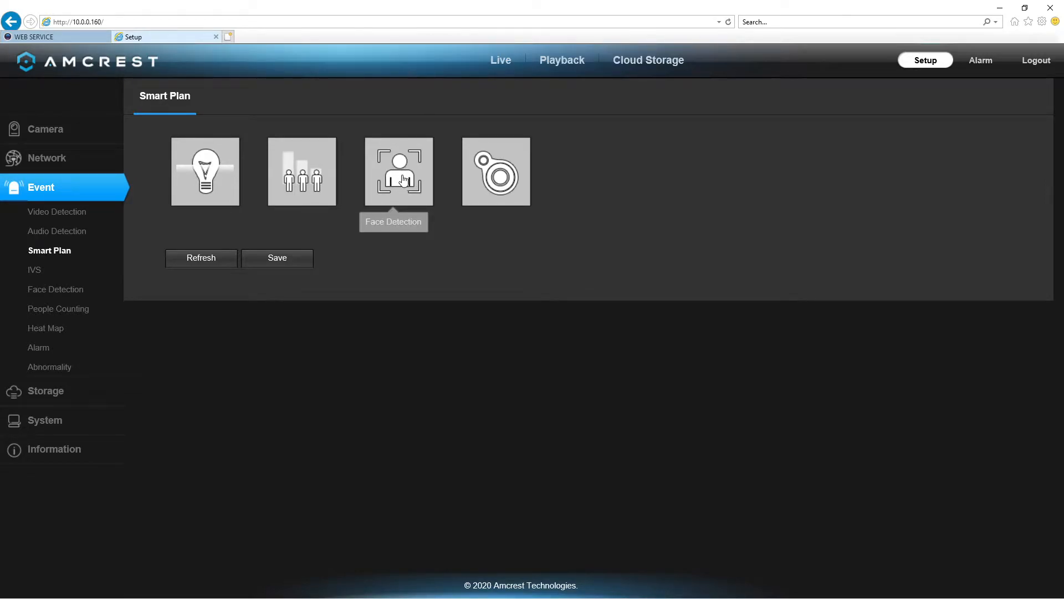
pyautogui.click(398, 172)
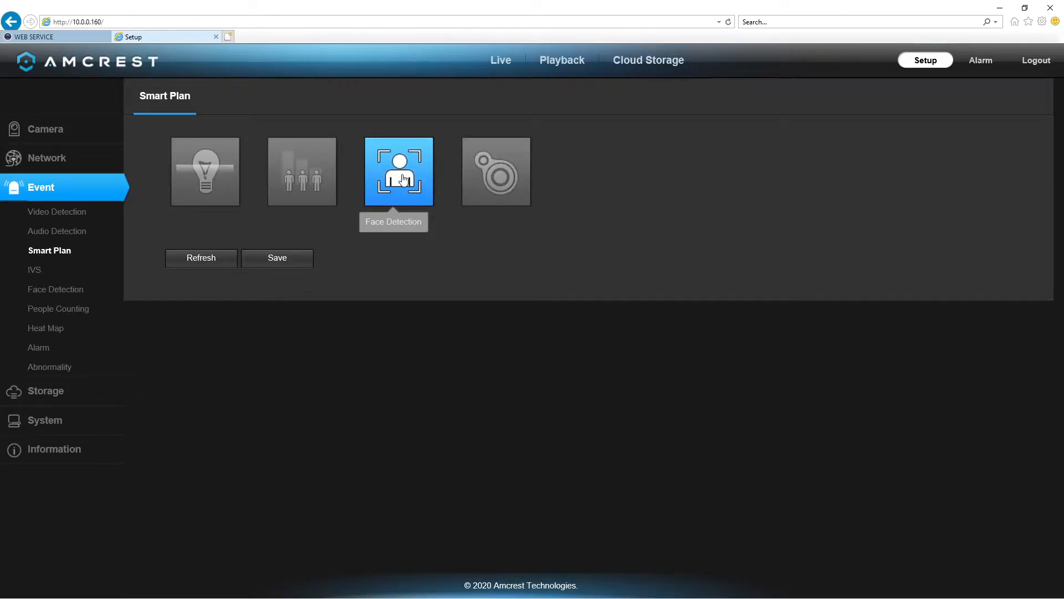
pyautogui.click(277, 258)
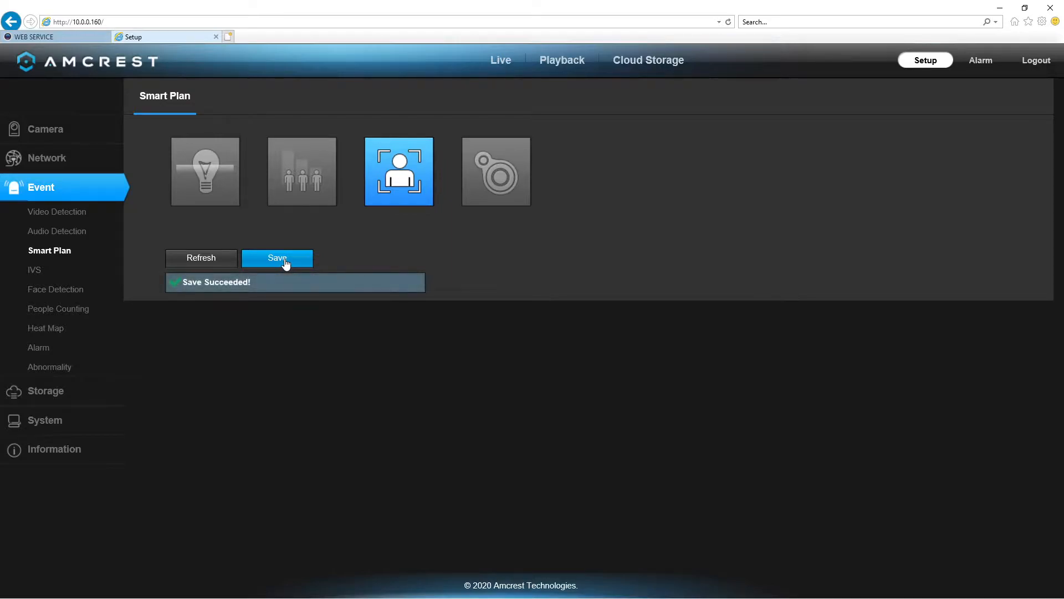
pyautogui.click(501, 60)
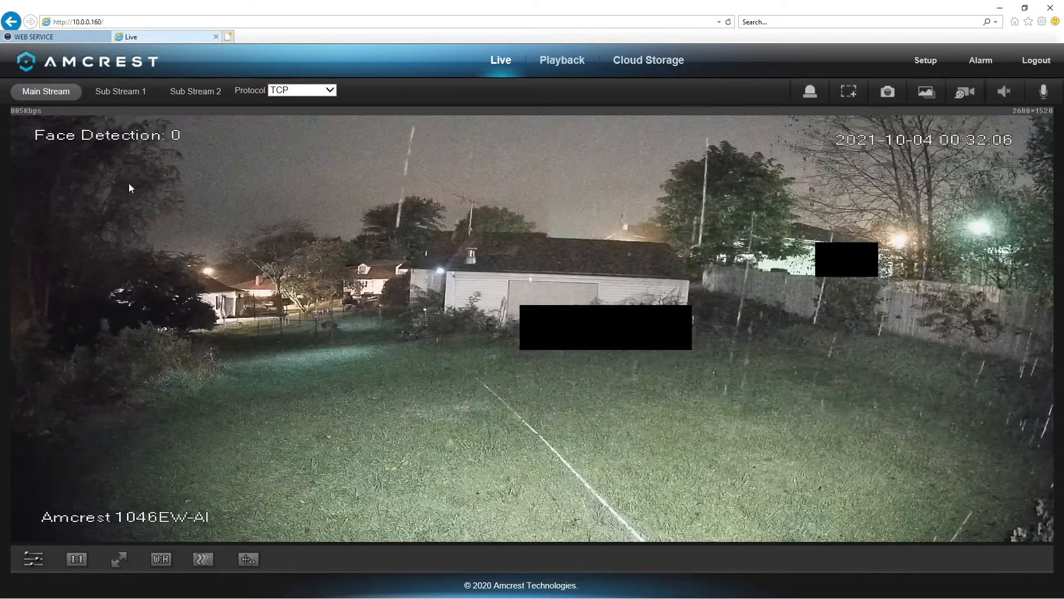
pyautogui.moveTo(113, 154)
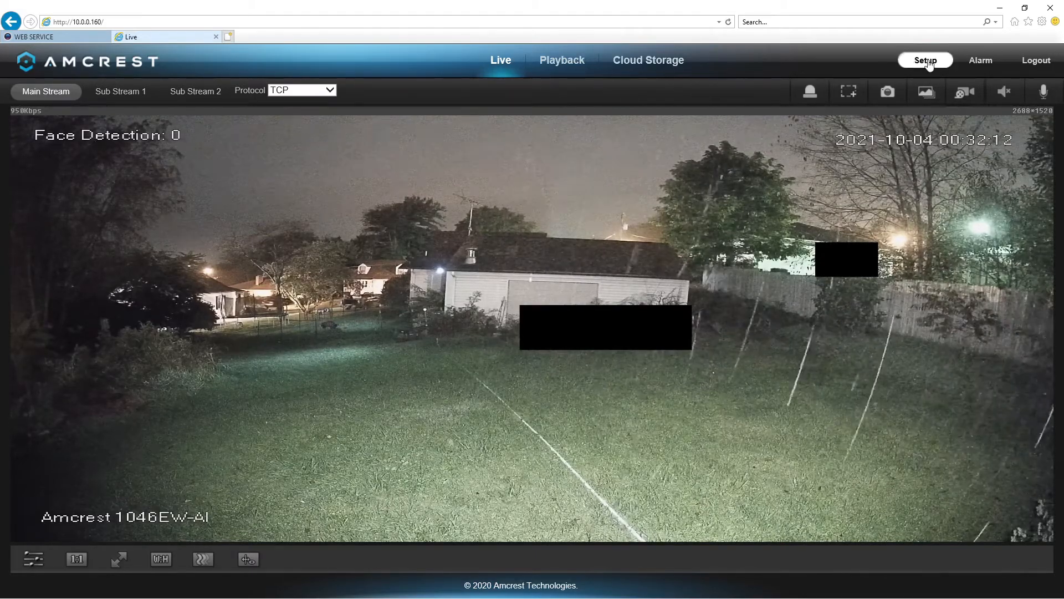
pyautogui.click(925, 60)
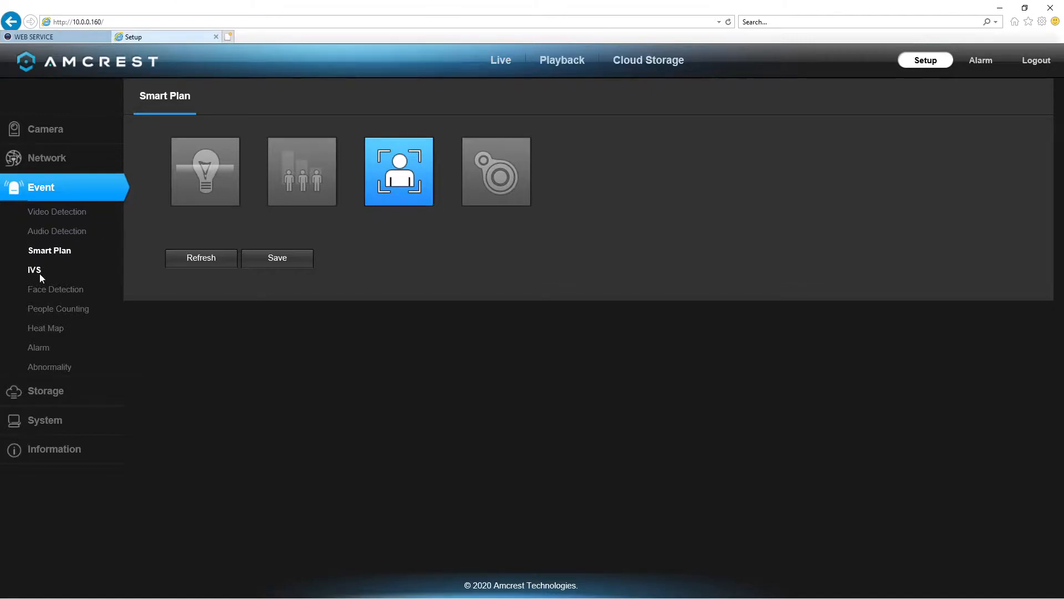
pyautogui.moveTo(35, 293)
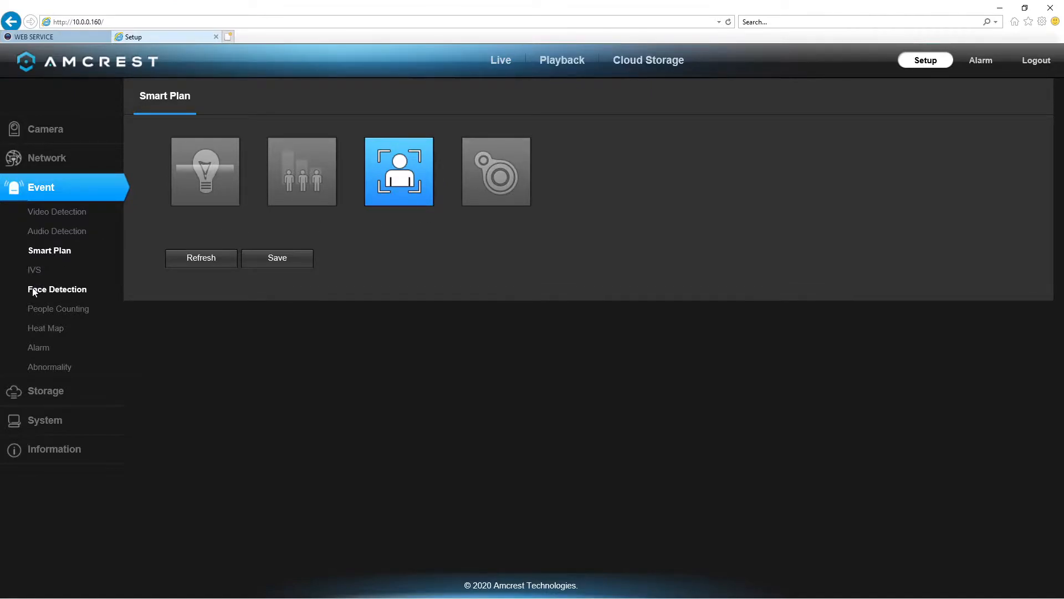
# - On the Face Detection page, tick Enable, Face Enhancement and Face Exposure
pyautogui.click(57, 289)
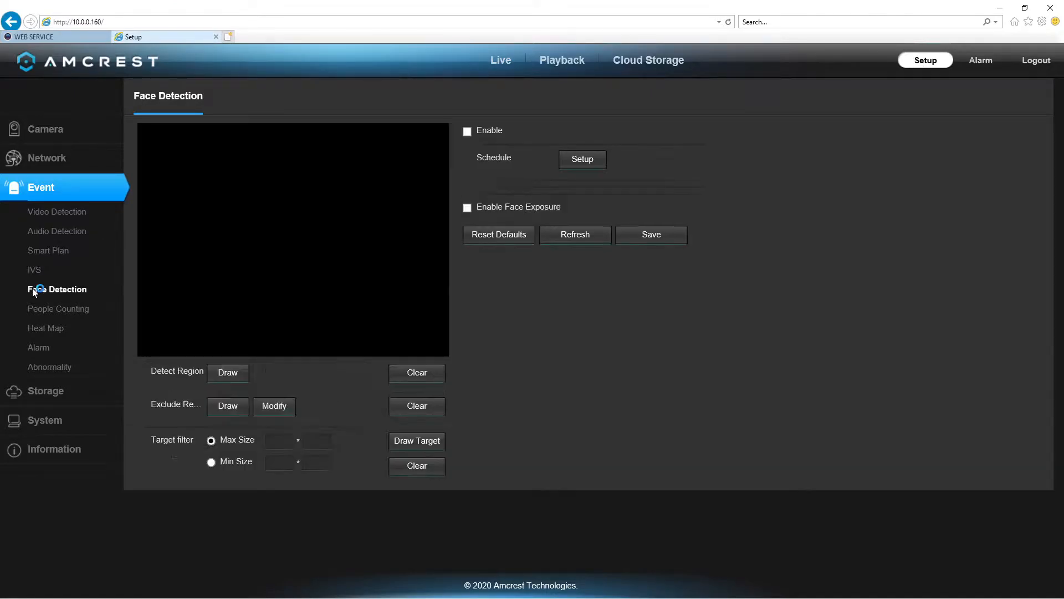
pyautogui.click(57, 290)
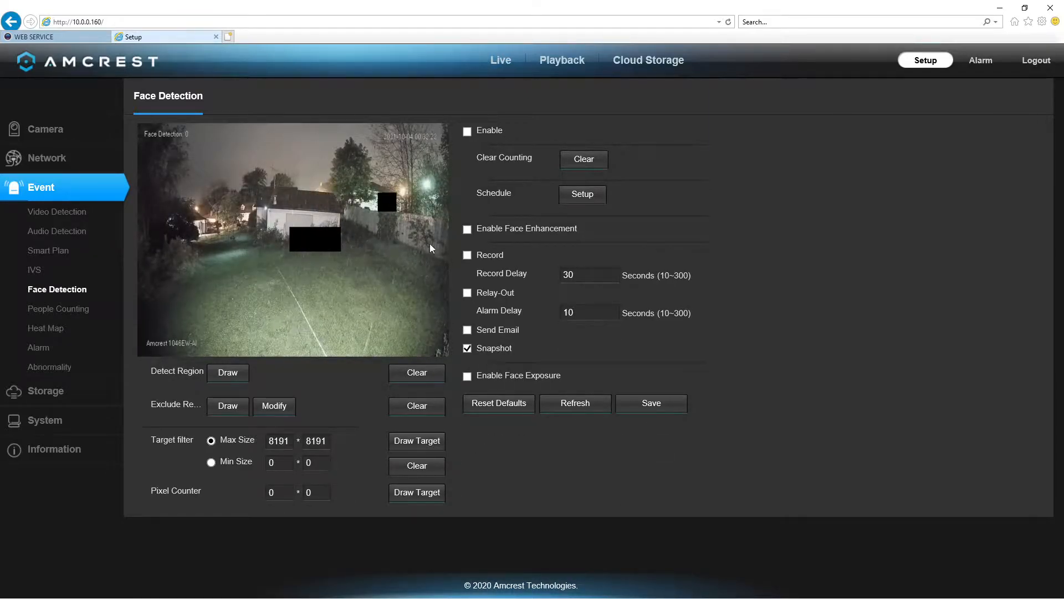
pyautogui.click(468, 131)
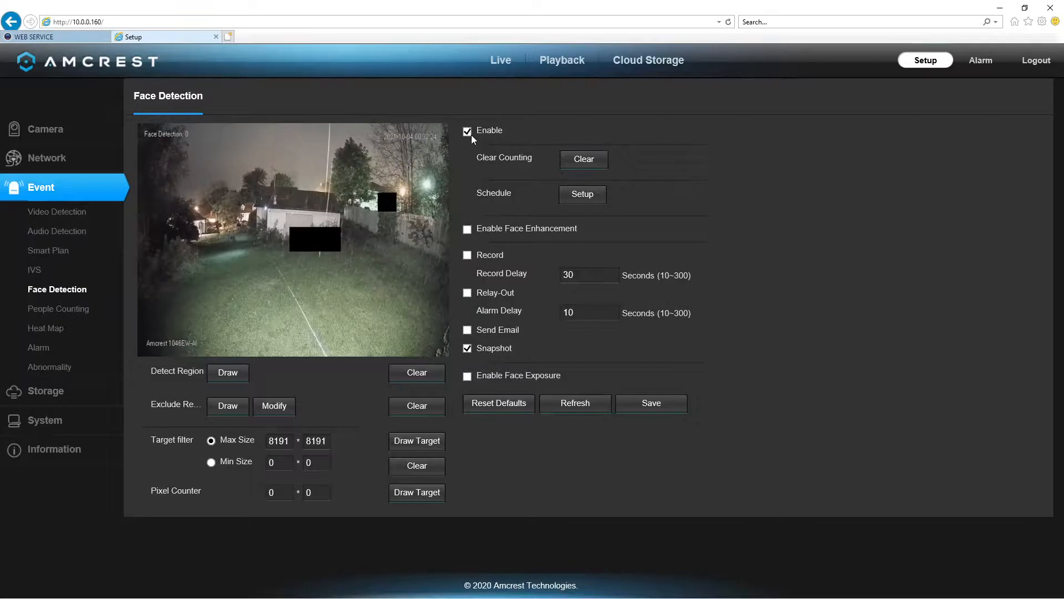
pyautogui.click(651, 403)
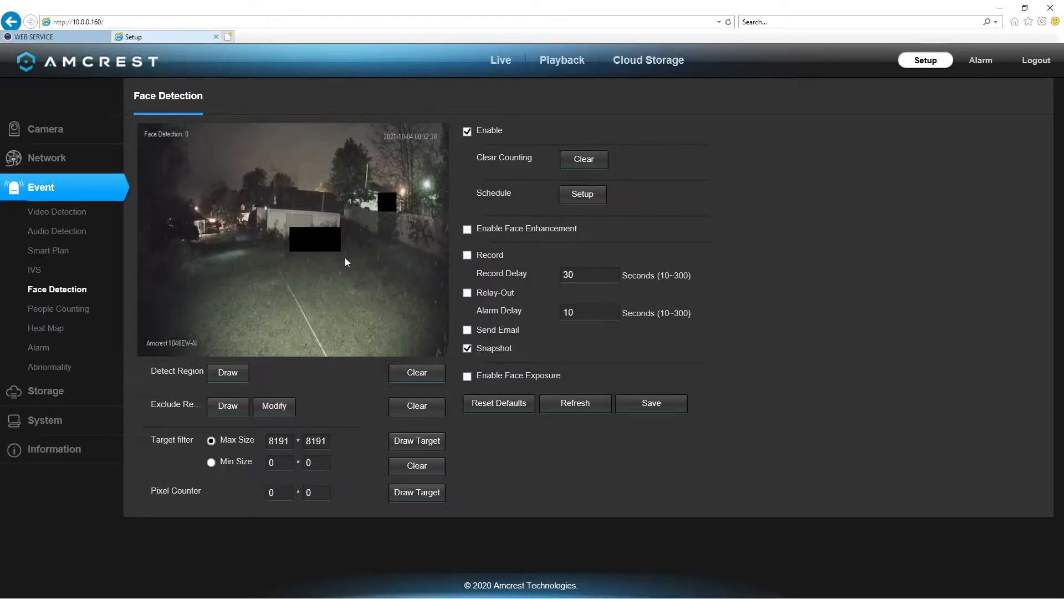
pyautogui.click(467, 229)
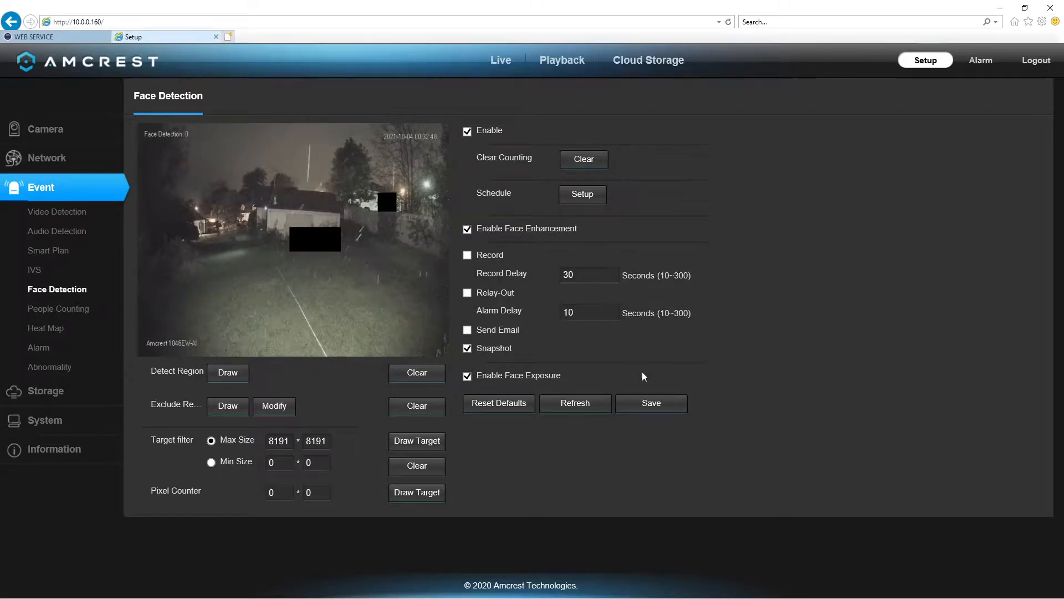
pyautogui.click(651, 403)
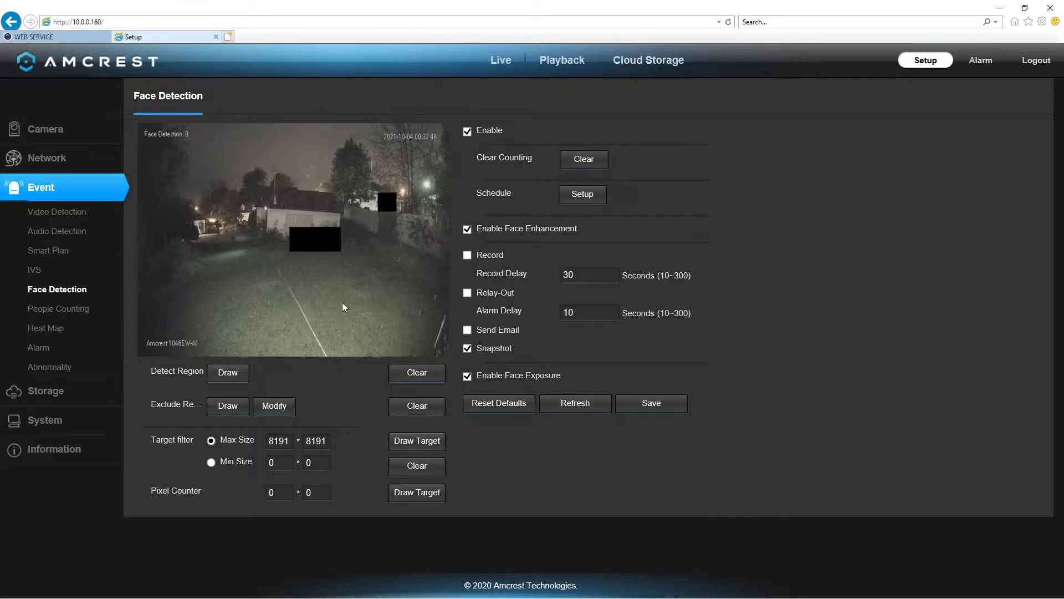
pyautogui.click(227, 373)
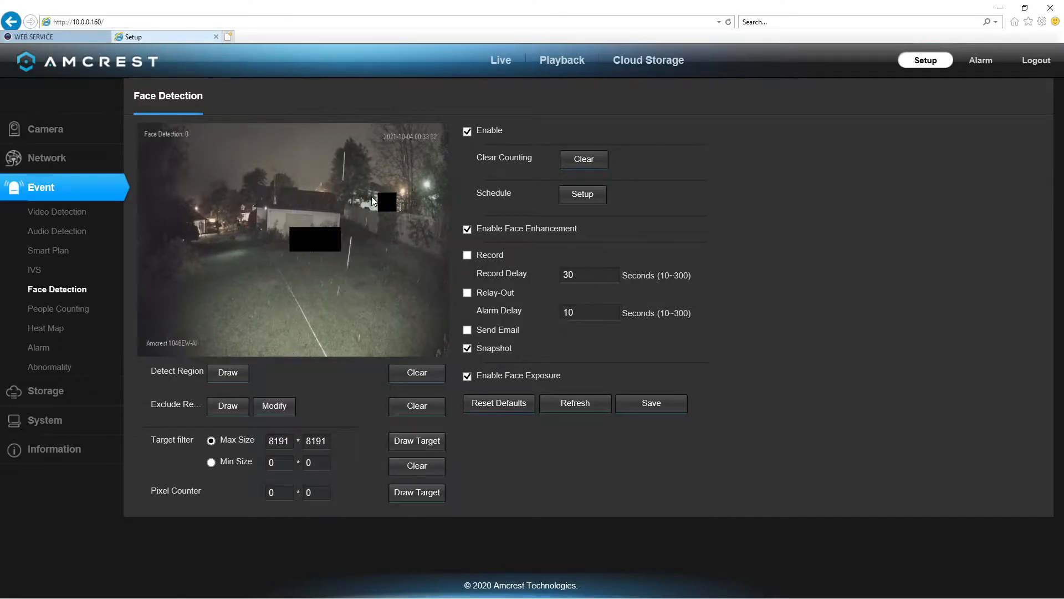
pyautogui.moveTo(413, 204)
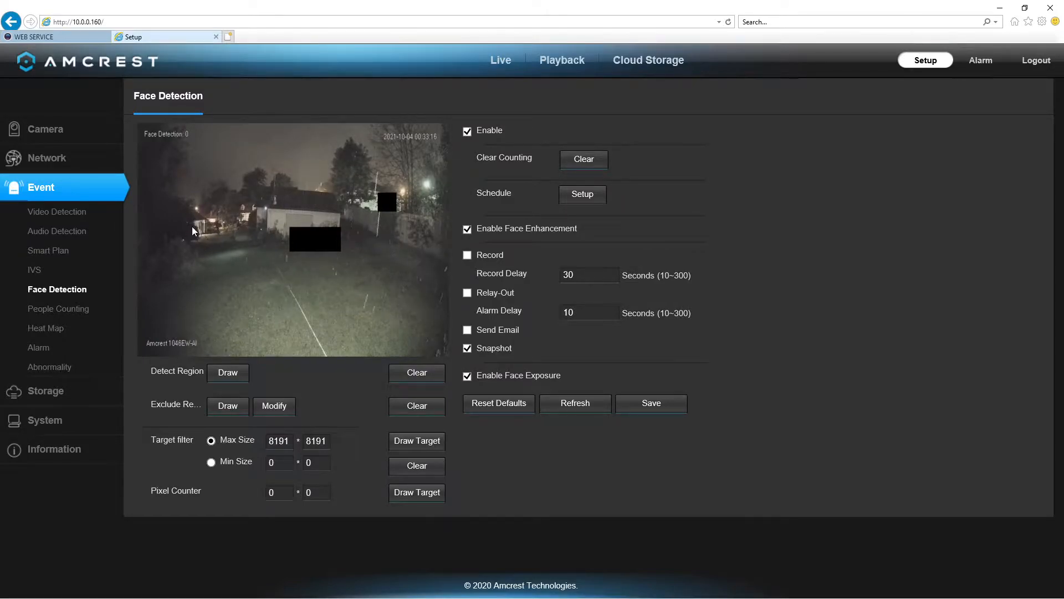
pyautogui.moveTo(246, 228)
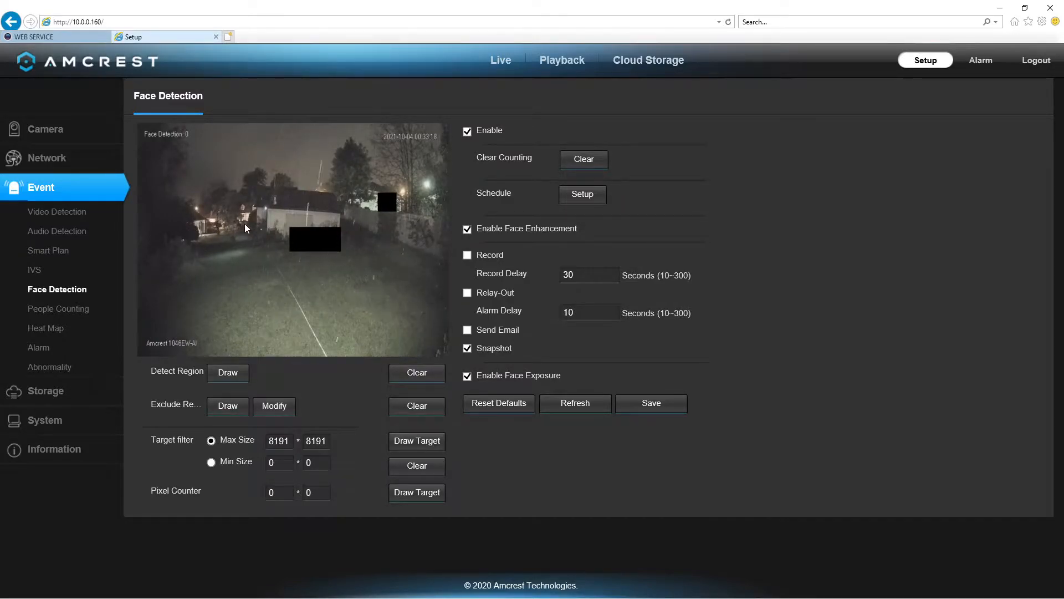
pyautogui.moveTo(225, 223)
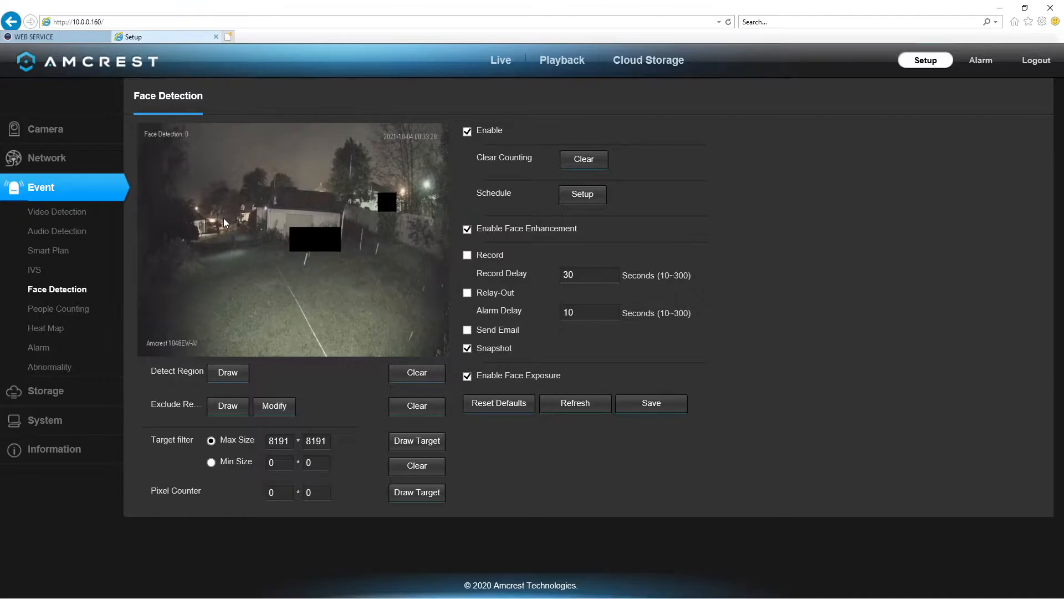
pyautogui.moveTo(261, 276)
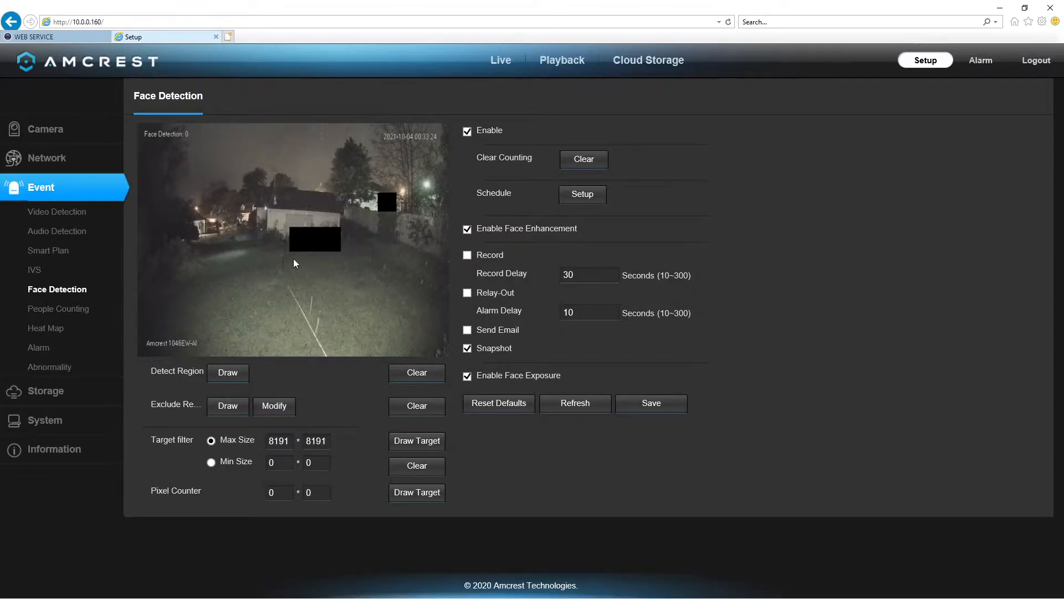
pyautogui.moveTo(304, 265)
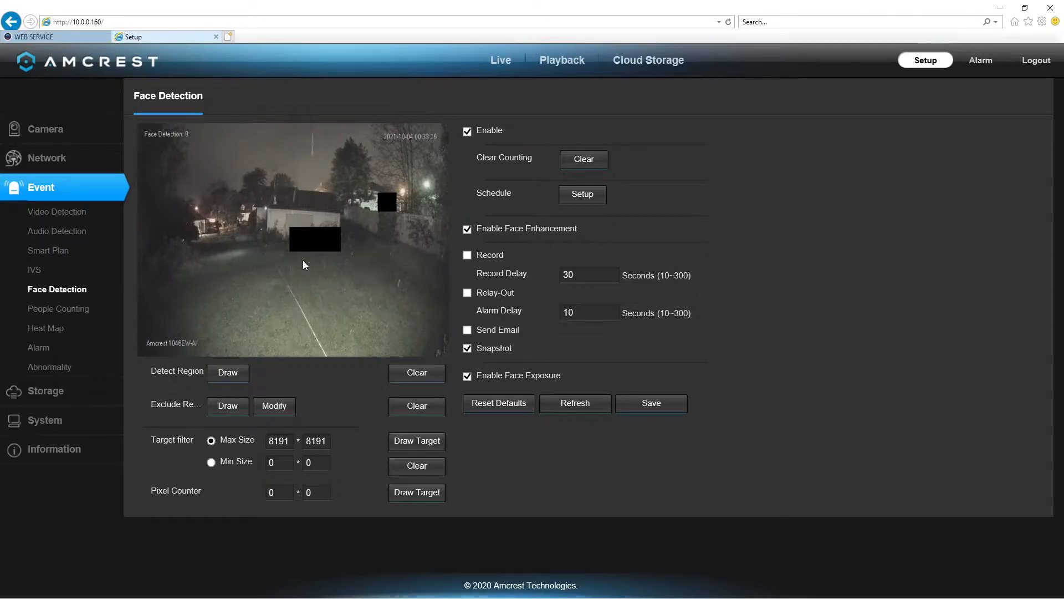
pyautogui.moveTo(203, 224)
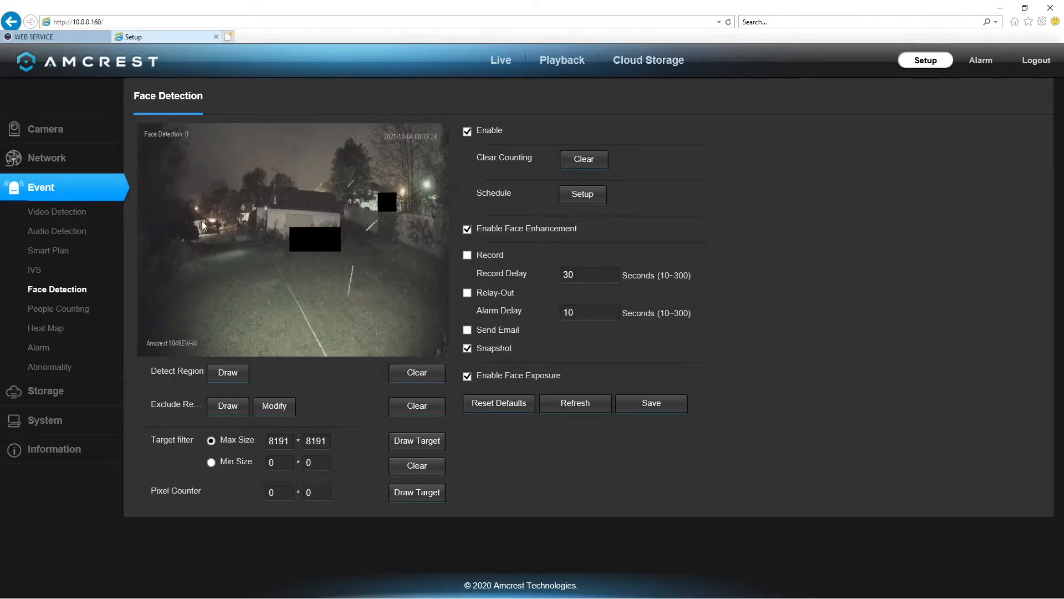
pyautogui.moveTo(357, 295)
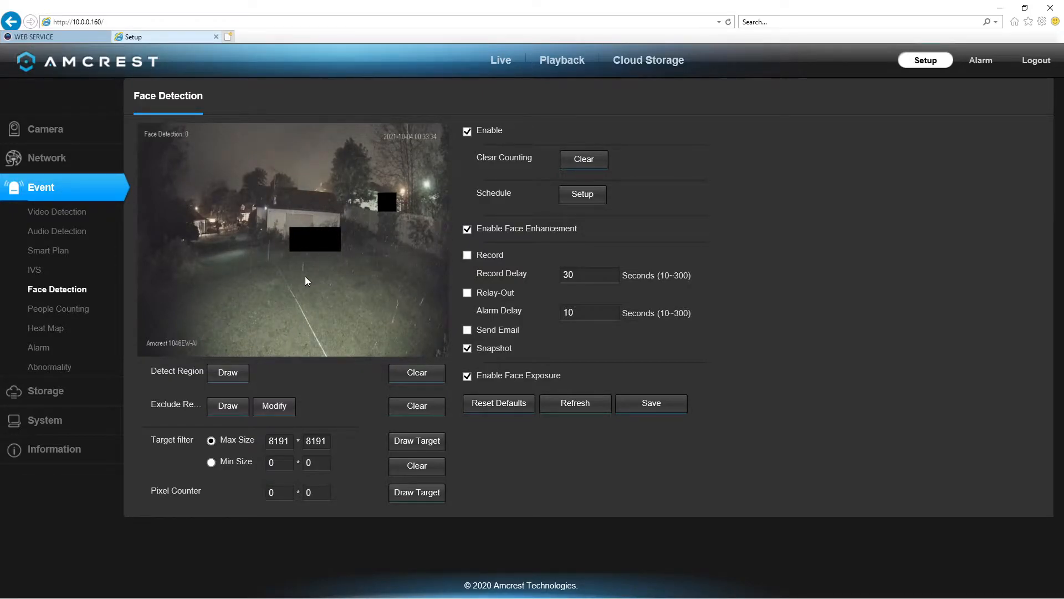
pyautogui.moveTo(290, 316)
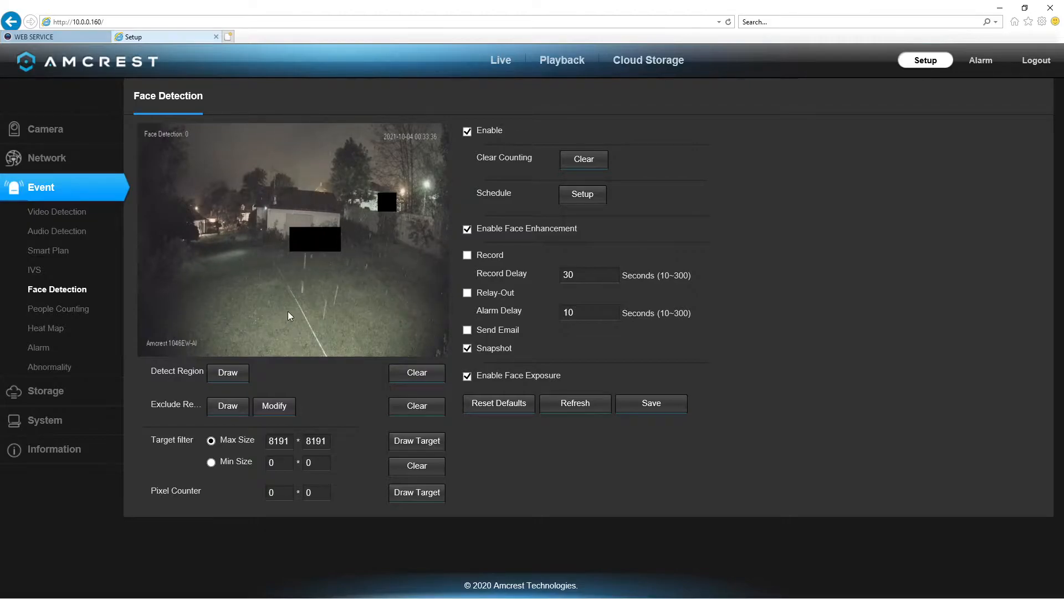
pyautogui.moveTo(228, 258)
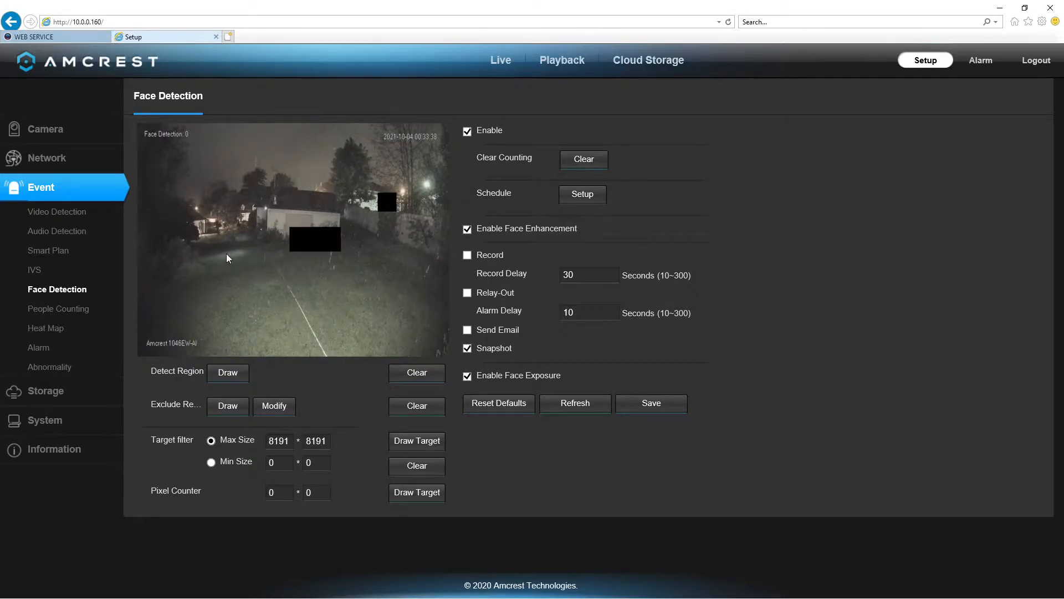
pyautogui.moveTo(332, 231)
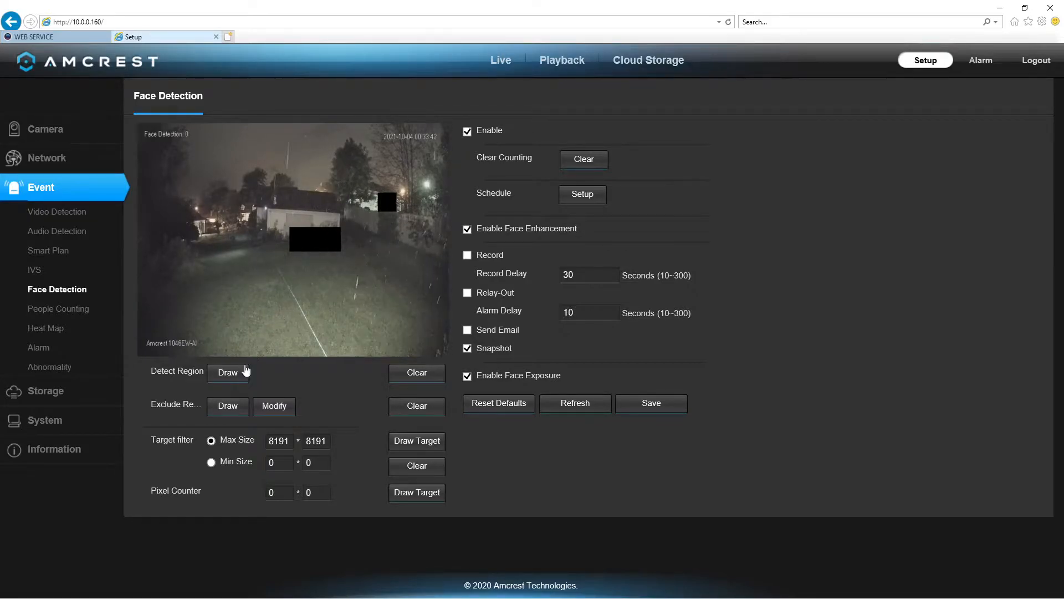
# - Clear the full-frame detect region and draw a rectangle over the lower lawn
pyautogui.click(228, 373)
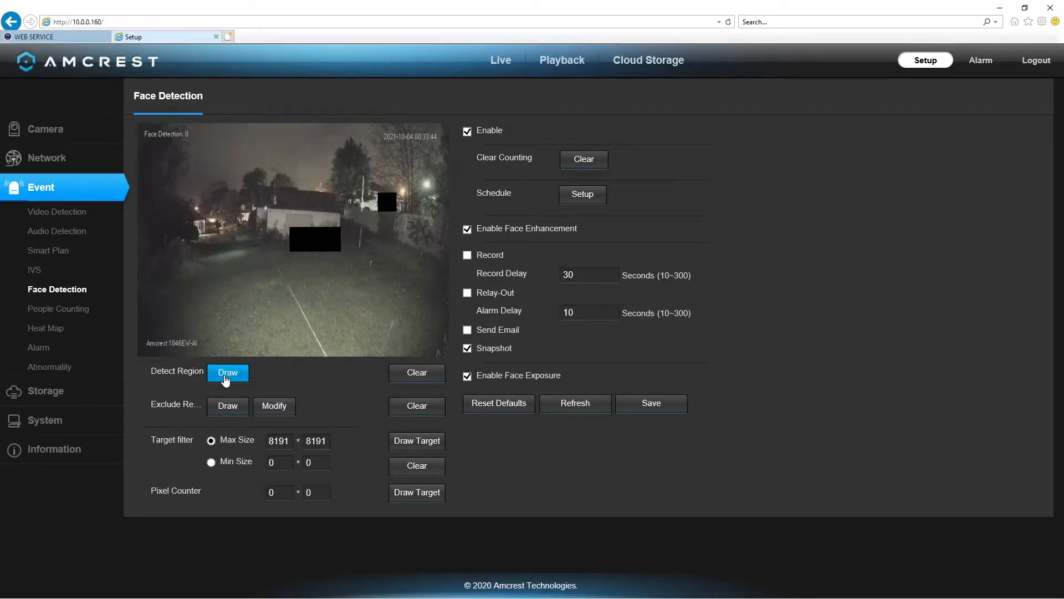
pyautogui.click(227, 373)
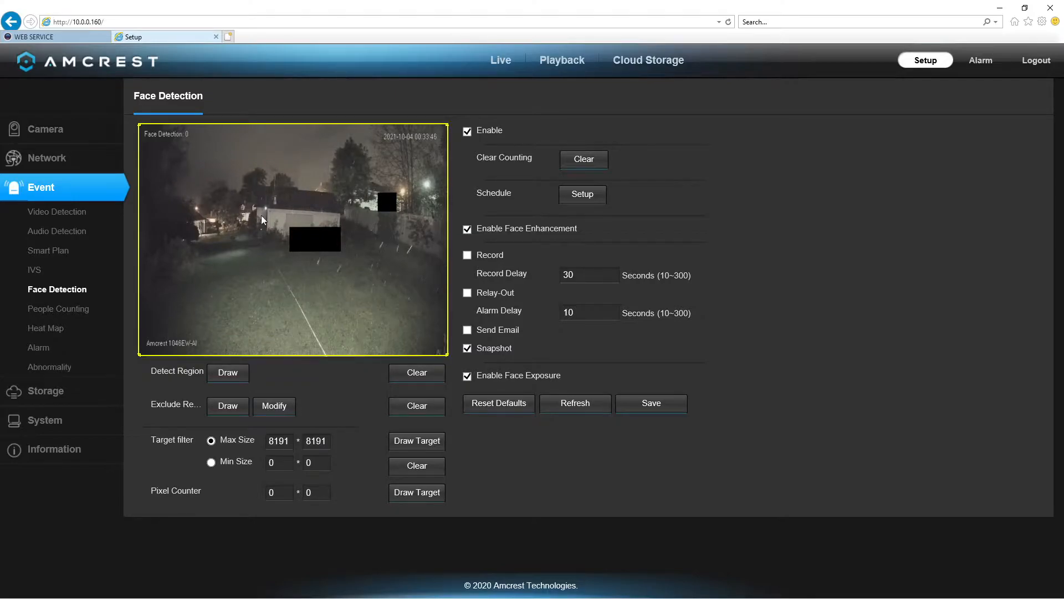
pyautogui.click(417, 373)
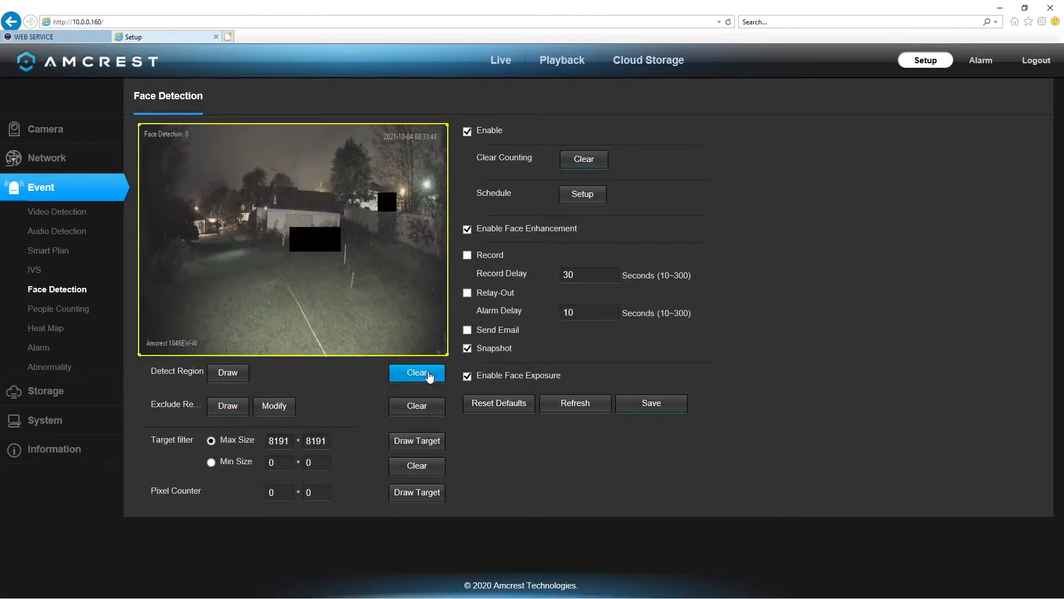
pyautogui.click(416, 373)
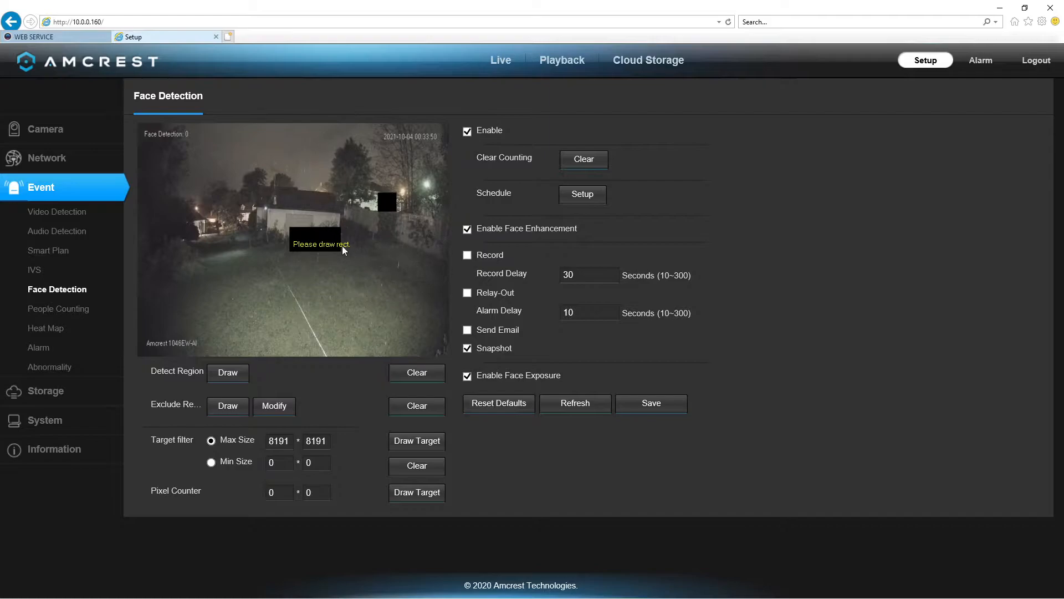
pyautogui.moveTo(336, 273)
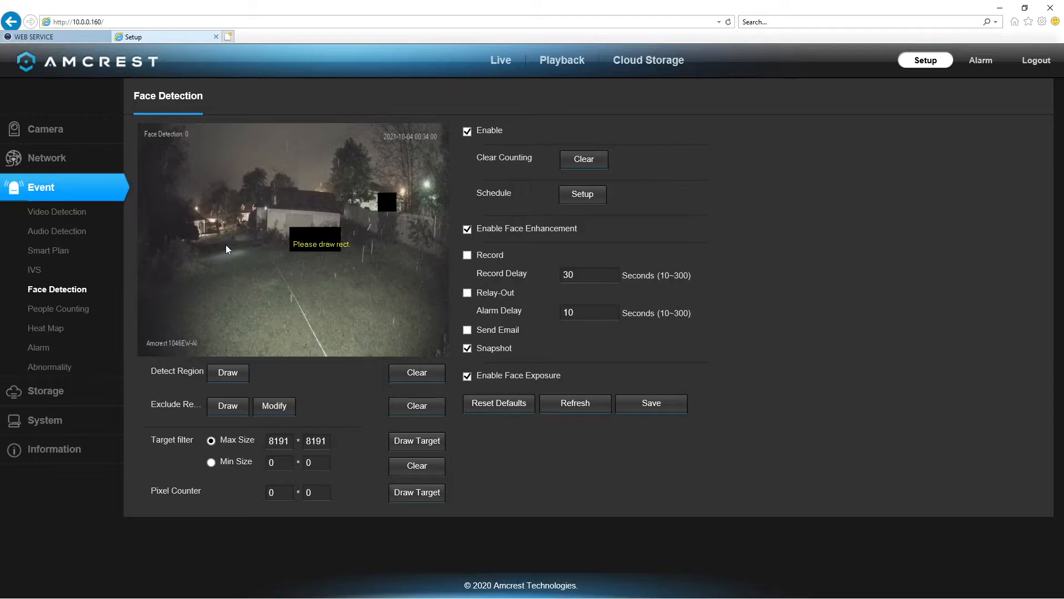
pyautogui.moveTo(224, 245); pyautogui.dragTo(366, 346)
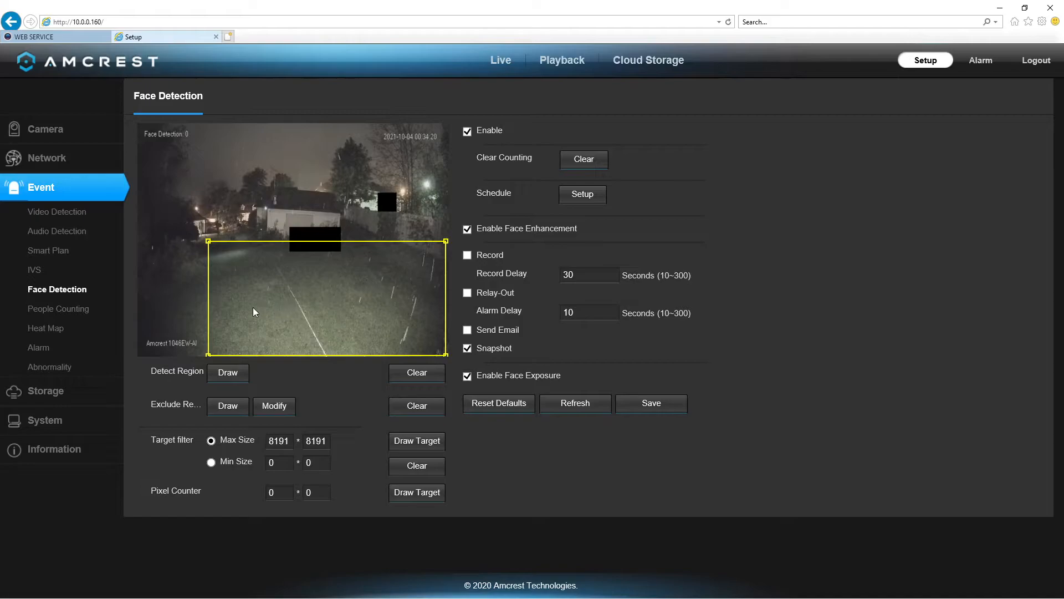
pyautogui.moveTo(334, 337)
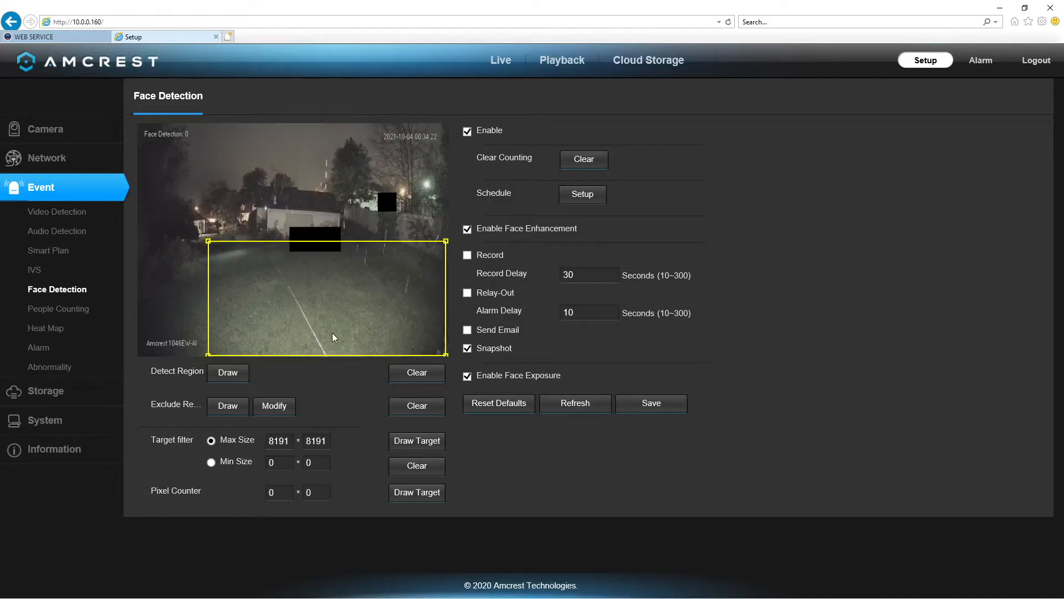
pyautogui.moveTo(375, 315)
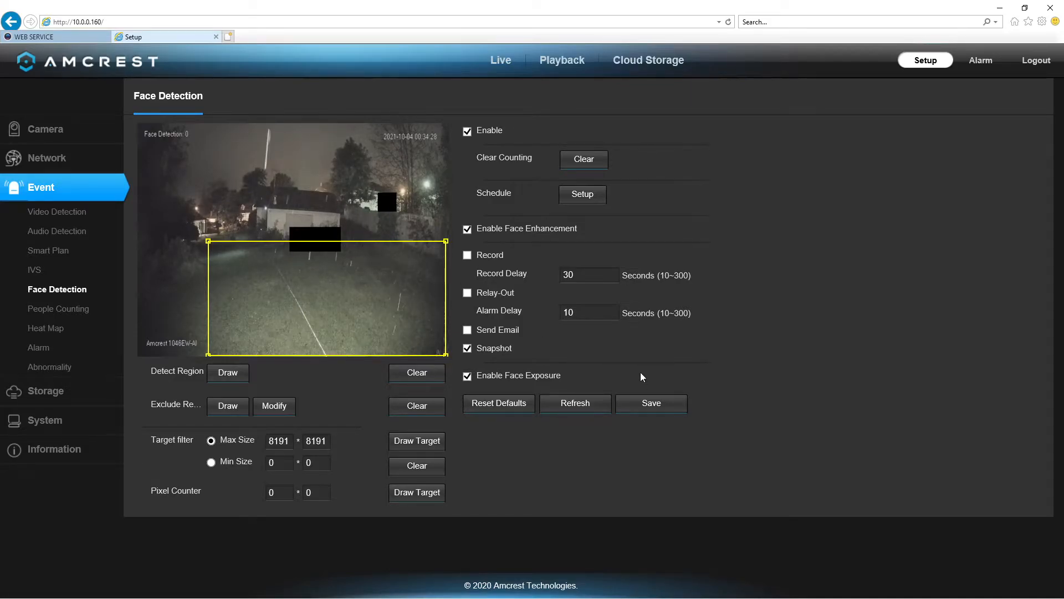
# - Turn on recording for face detection events and save the settings
pyautogui.click(467, 255)
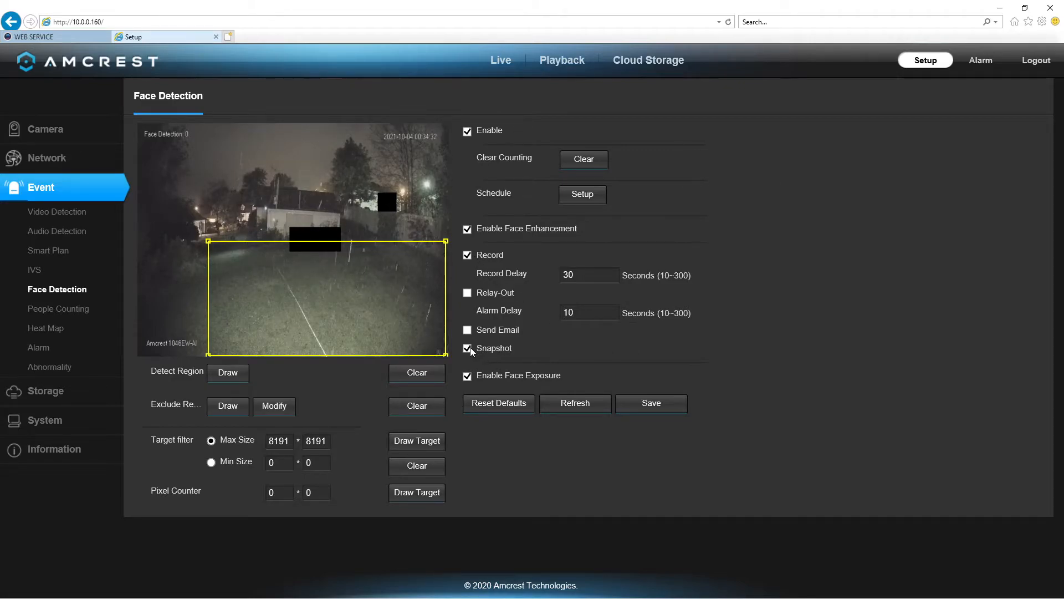
pyautogui.click(652, 403)
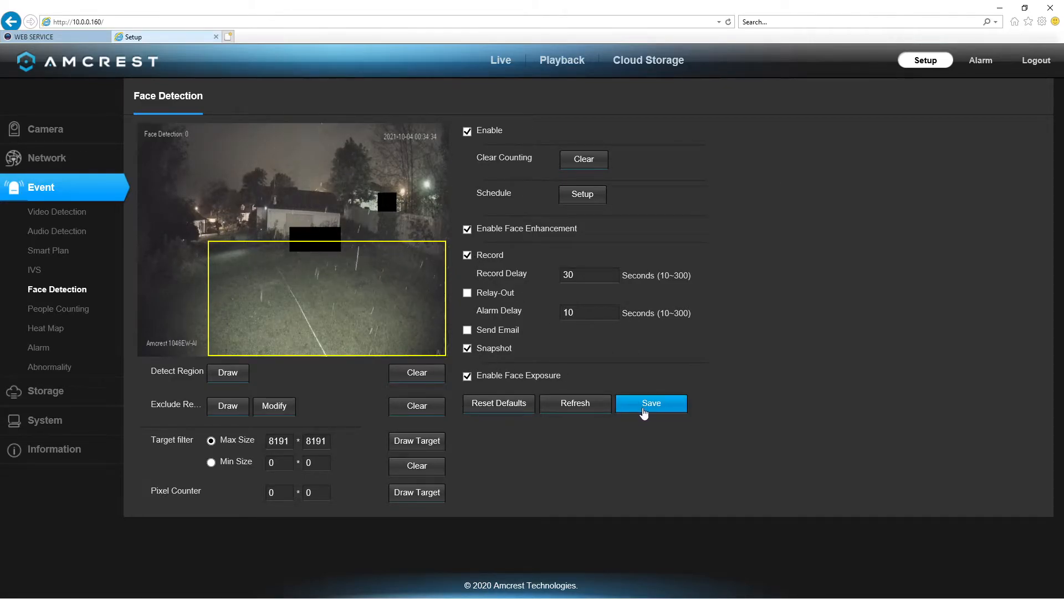
pyautogui.click(652, 403)
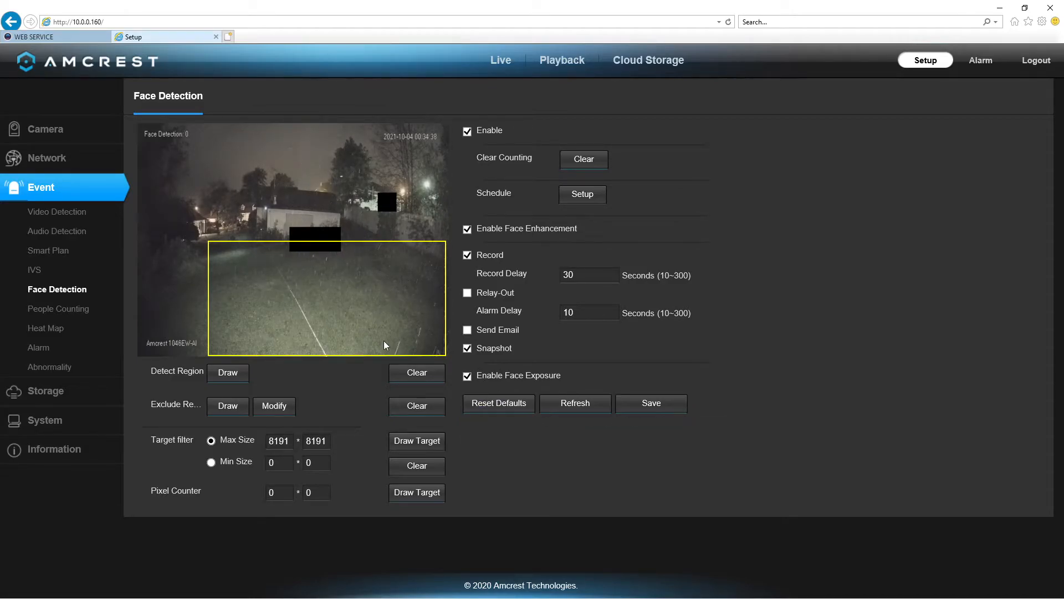
pyautogui.moveTo(353, 255)
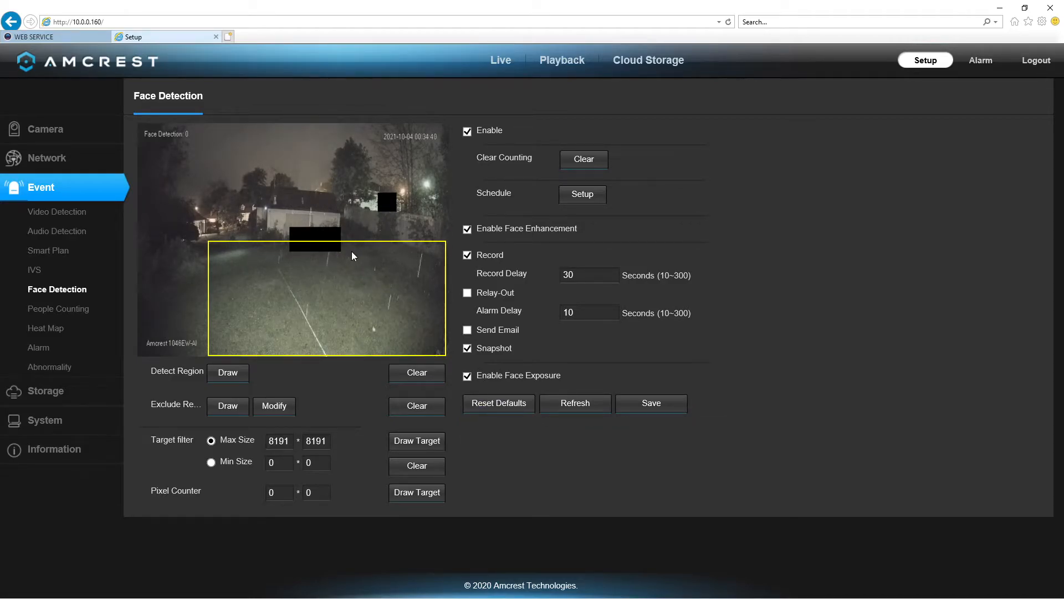
pyautogui.moveTo(377, 318)
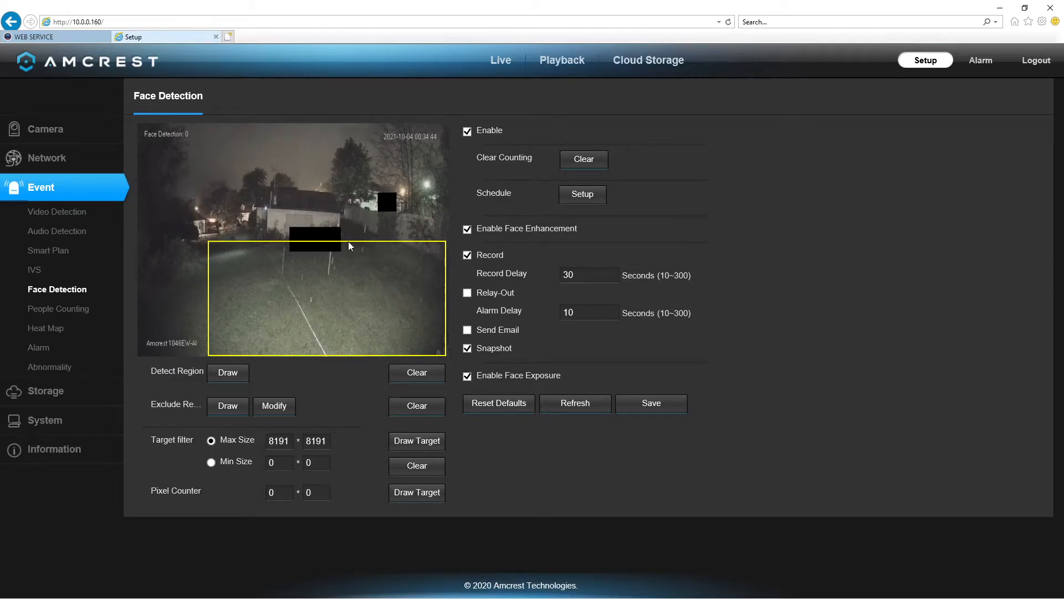
pyautogui.moveTo(297, 293)
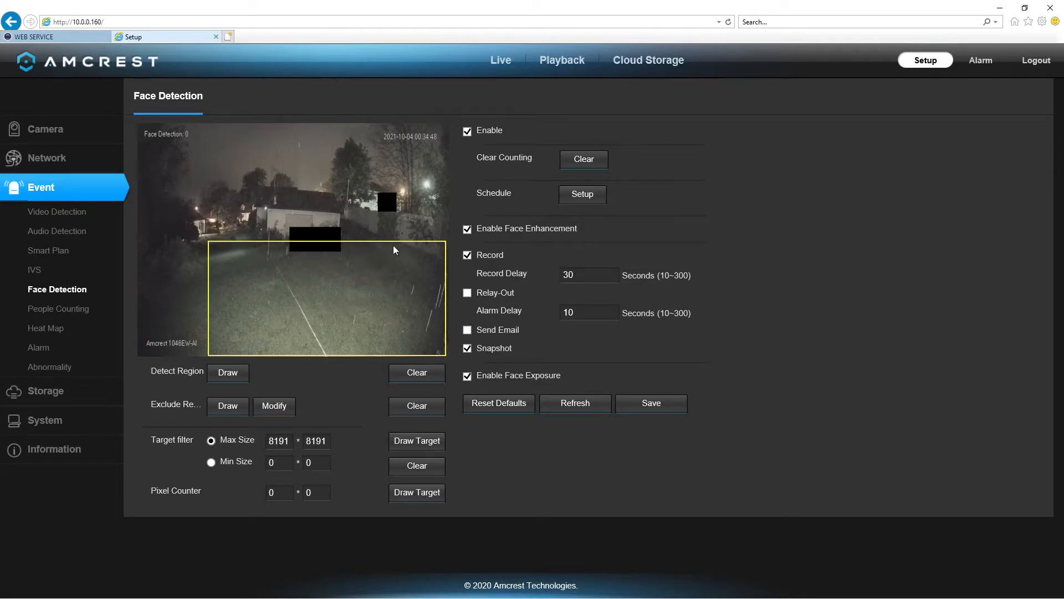
pyautogui.moveTo(424, 264)
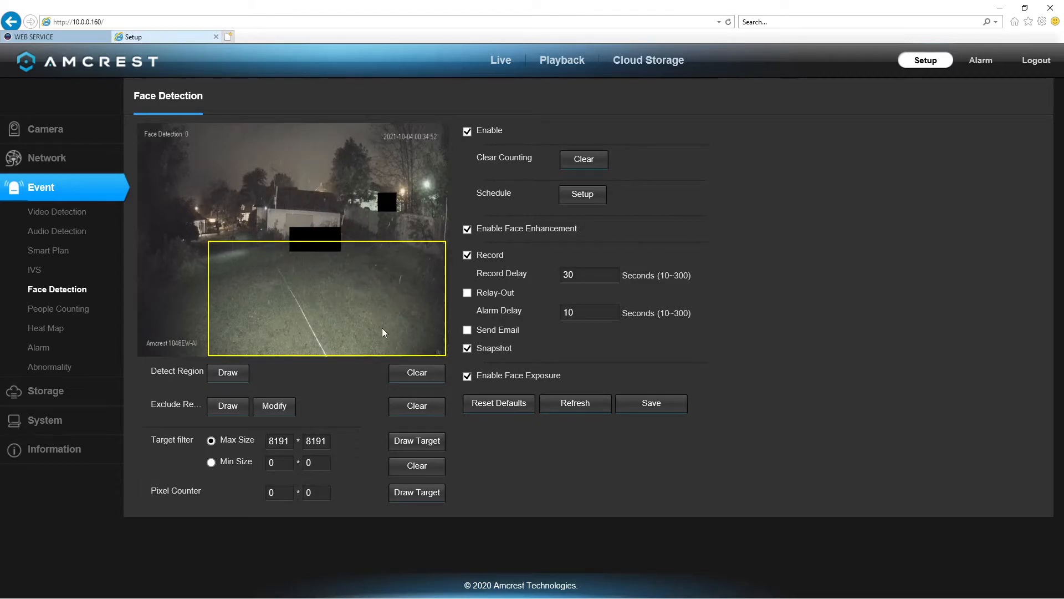
pyautogui.moveTo(381, 346)
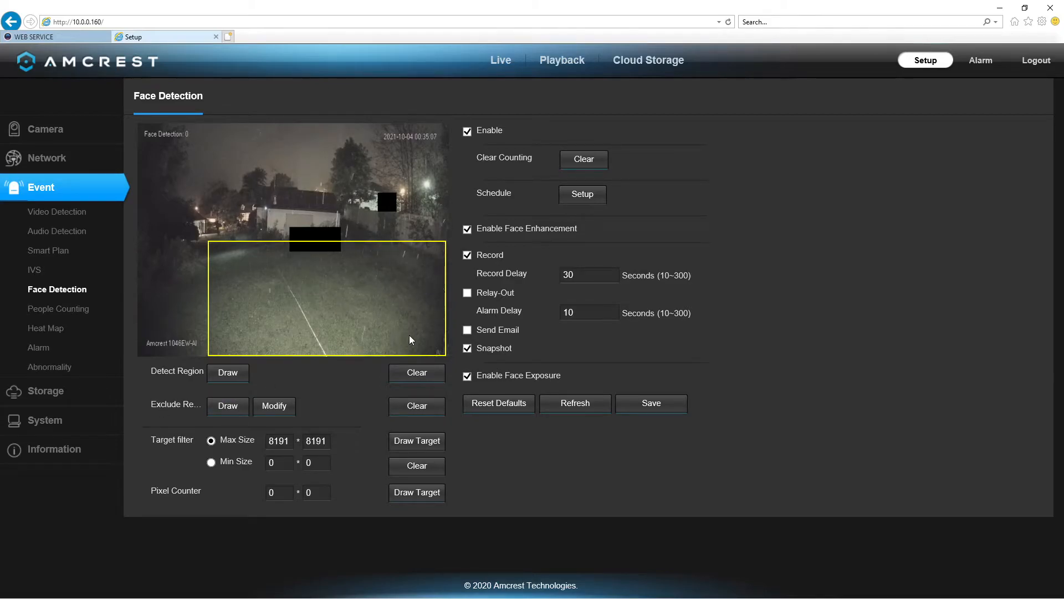
pyautogui.moveTo(417, 342)
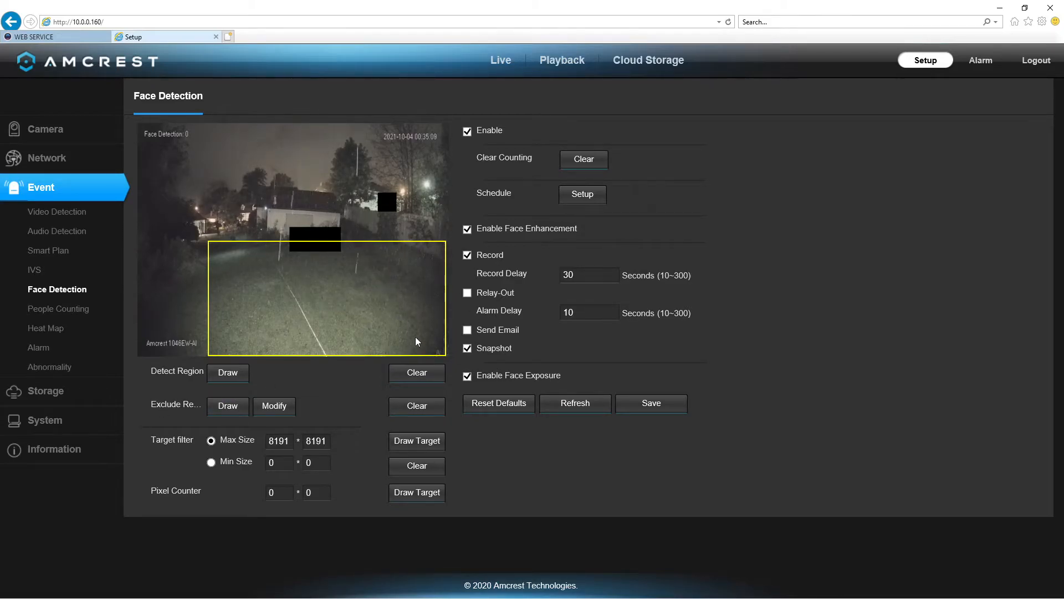
pyautogui.moveTo(253, 310)
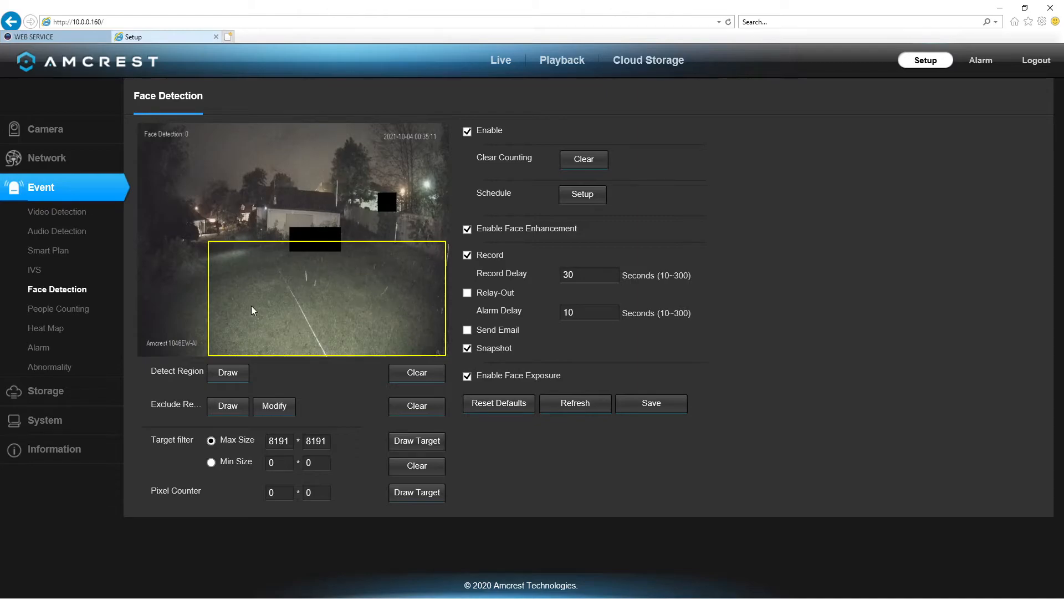
pyautogui.moveTo(331, 307)
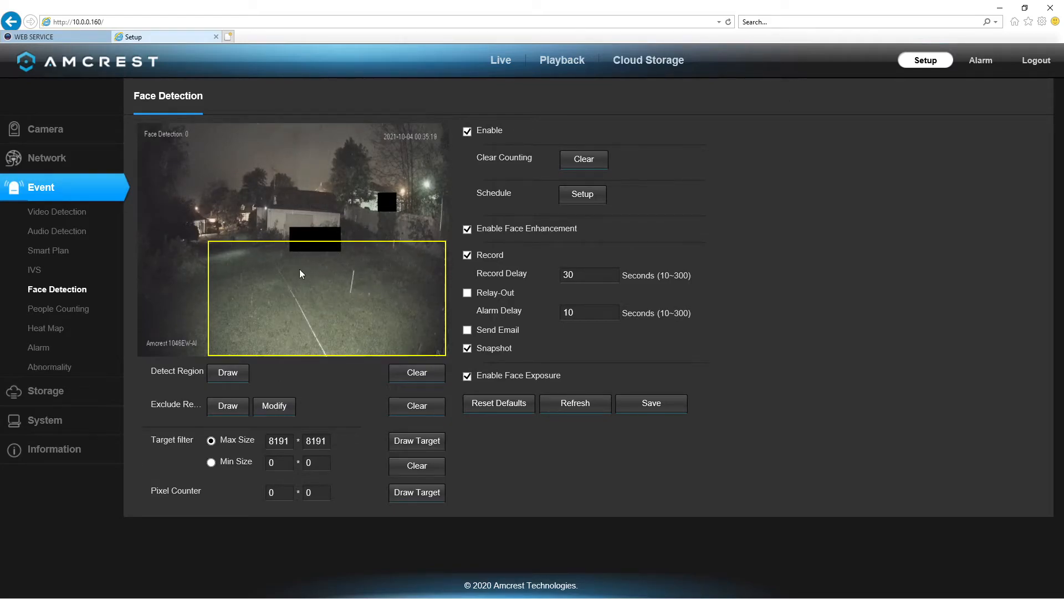
pyautogui.moveTo(298, 294)
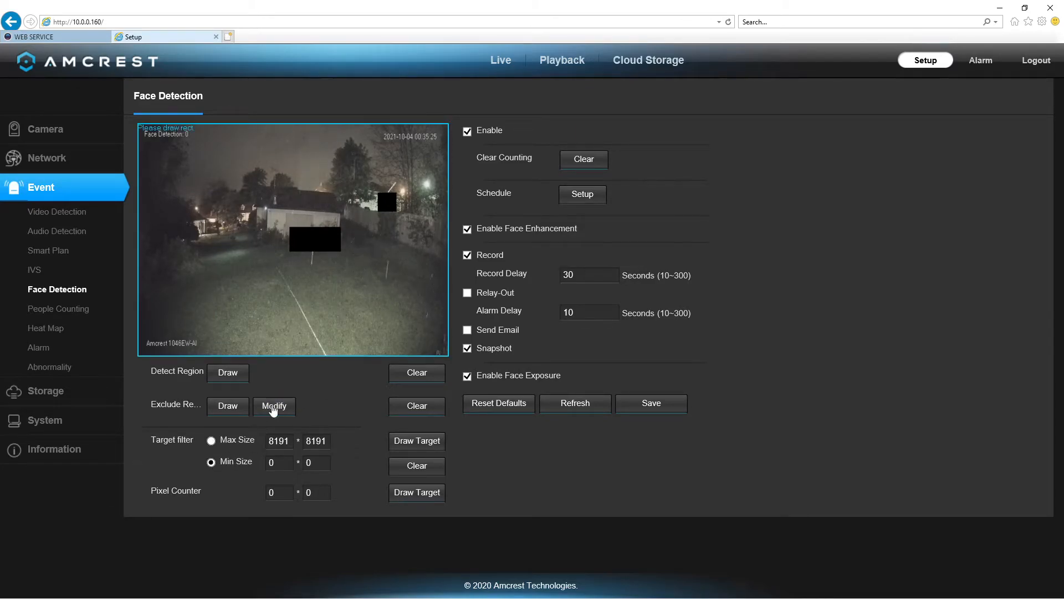
# - Draw and then clear an exclude region, leaving the target filter on Min Size
pyautogui.click(417, 406)
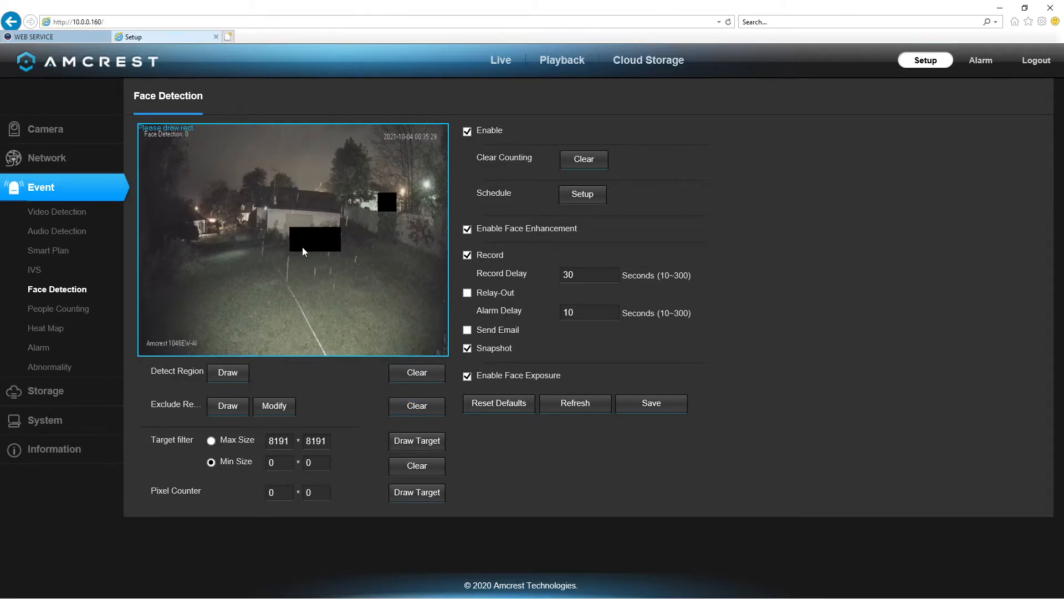
pyautogui.click(227, 406)
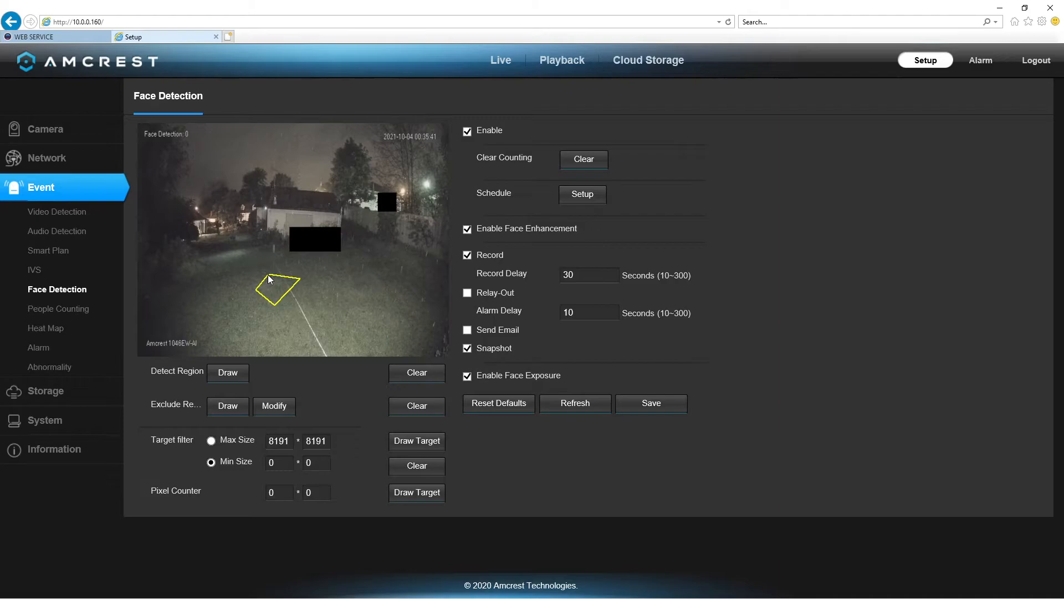
pyautogui.click(417, 405)
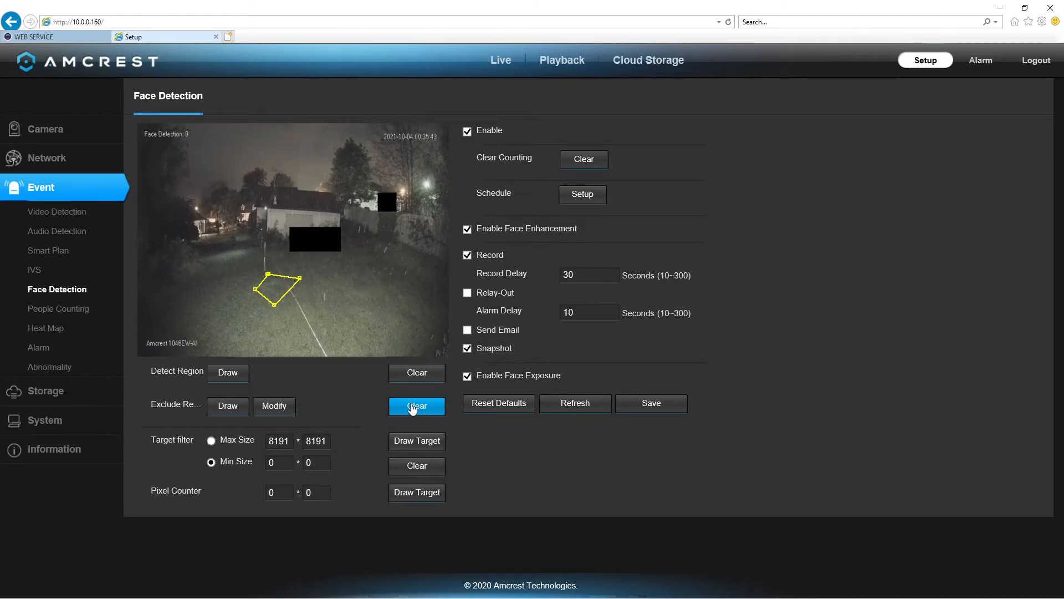
pyautogui.click(417, 407)
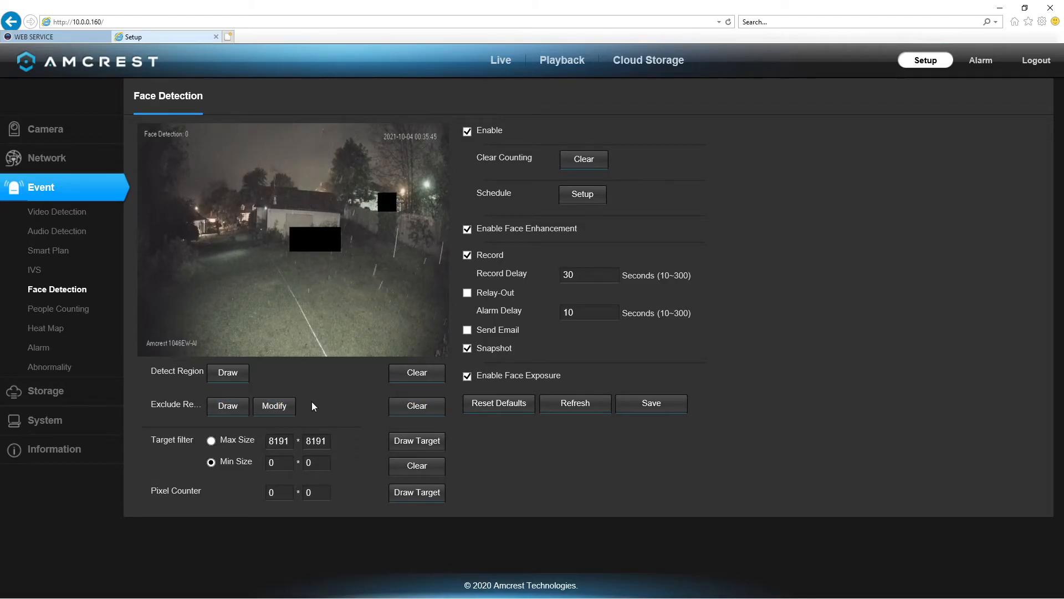
pyautogui.click(417, 466)
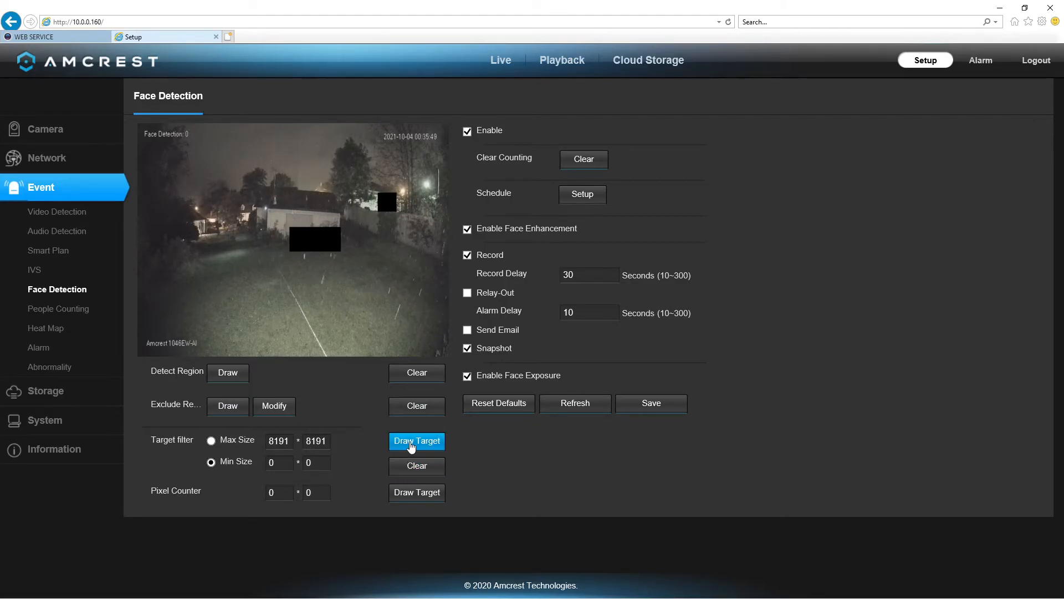
# - Drag a small target box on the lawn to set Min Size to 394 × 467
pyautogui.click(417, 441)
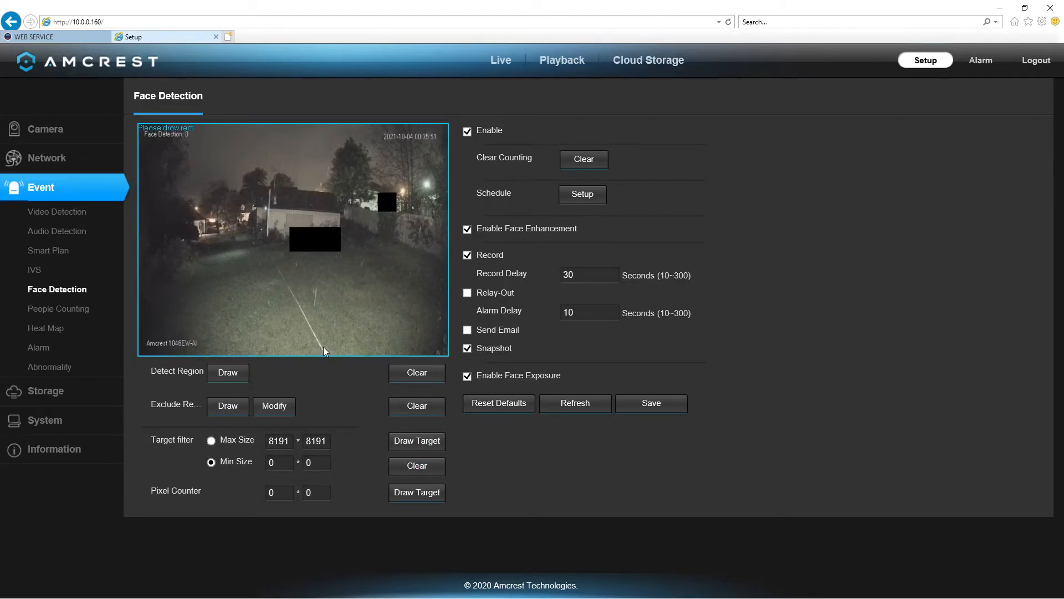
pyautogui.moveTo(263, 283)
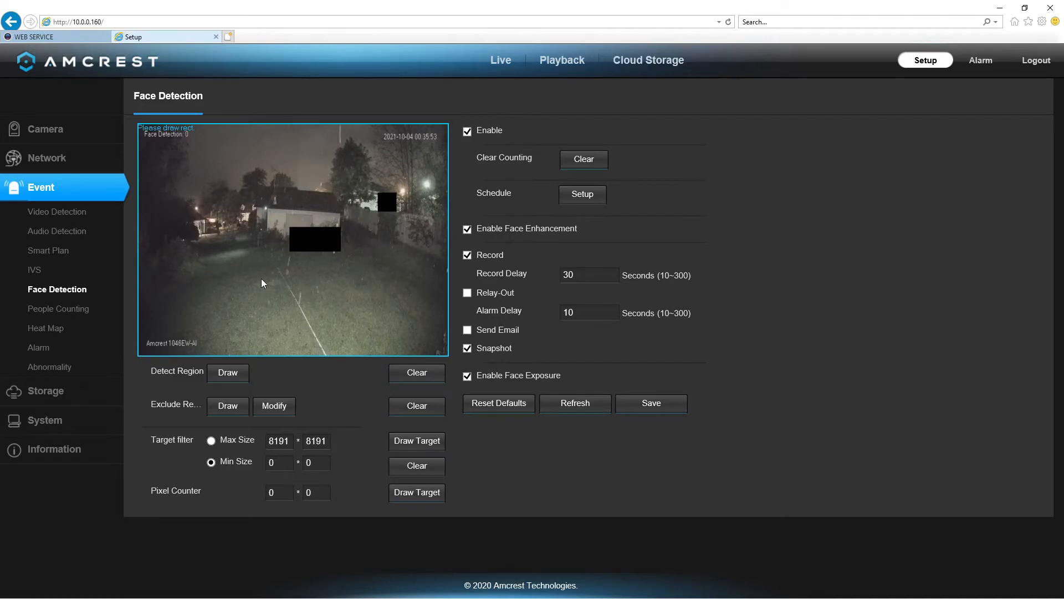
pyautogui.moveTo(260, 277); pyautogui.dragTo(275, 292)
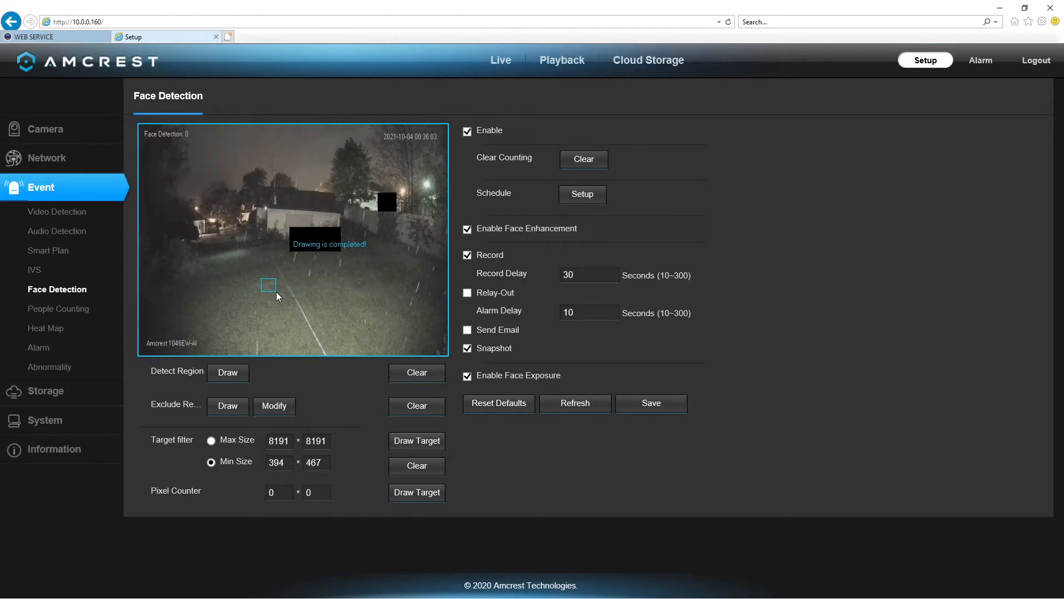
pyautogui.moveTo(639, 320)
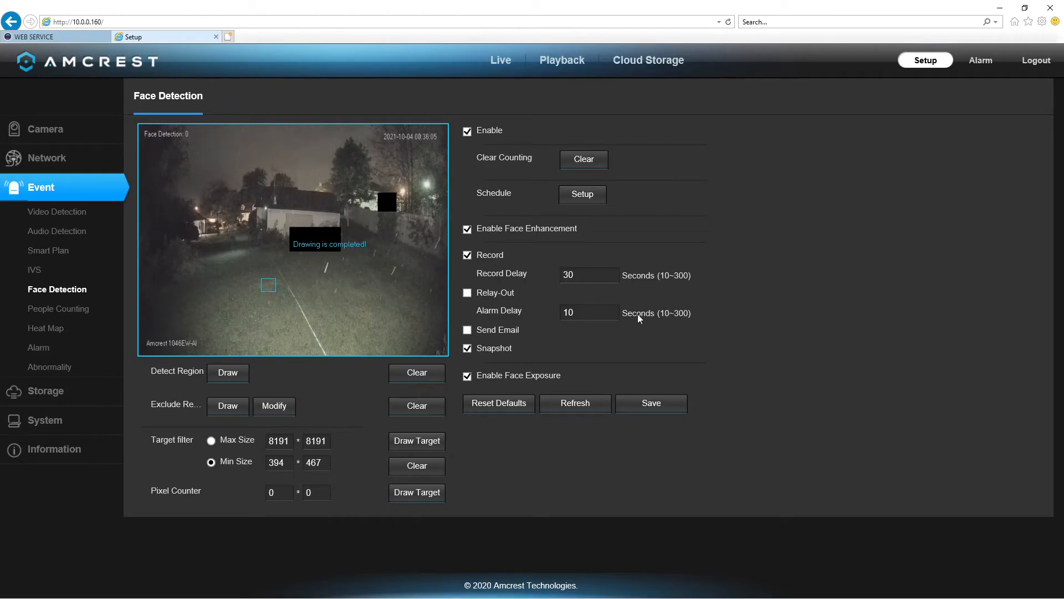
pyautogui.click(652, 403)
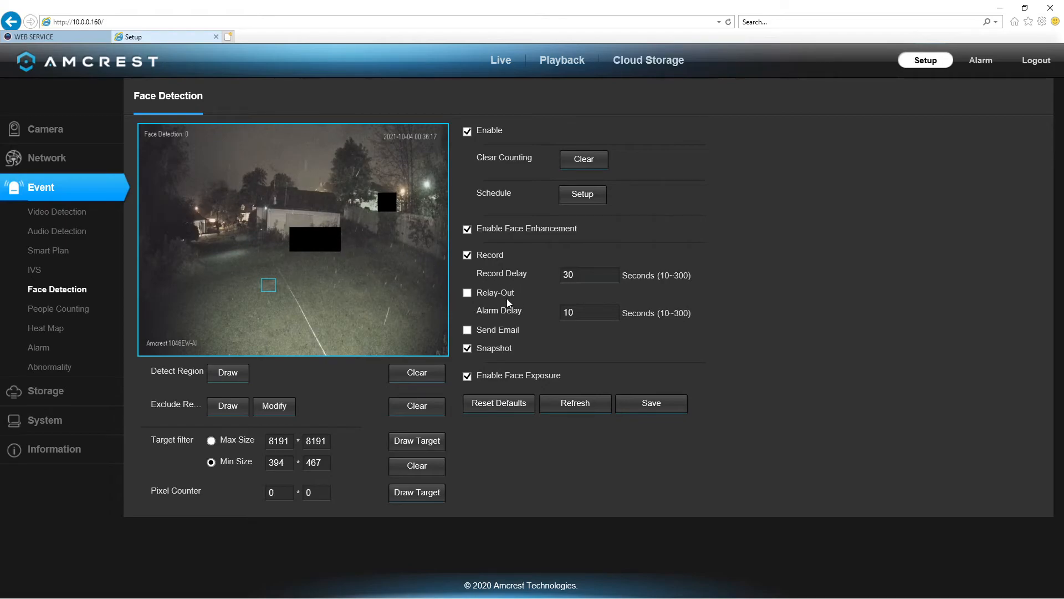
pyautogui.moveTo(506, 280)
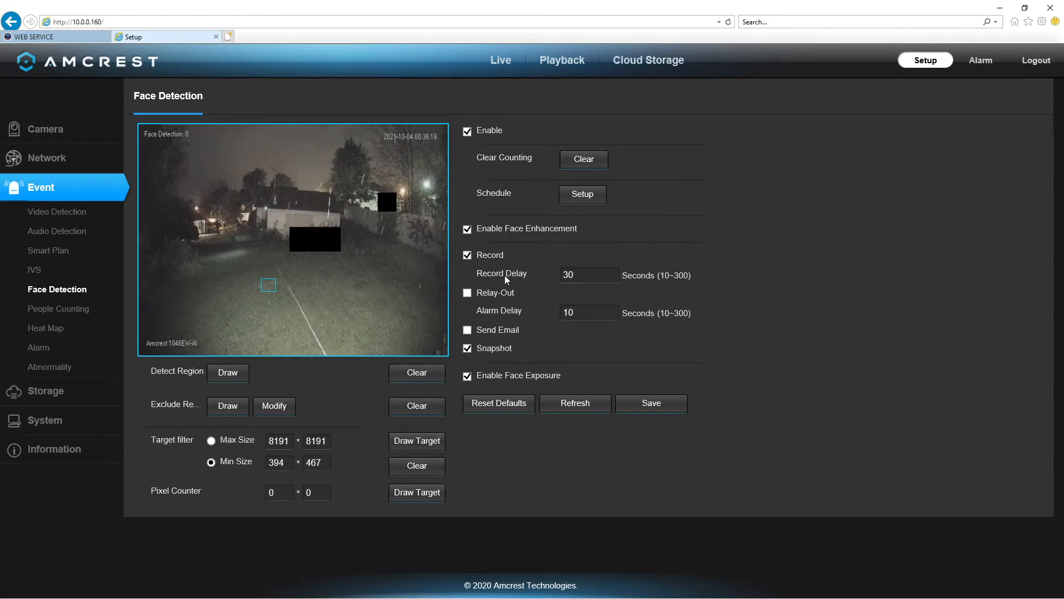
pyautogui.moveTo(285, 316)
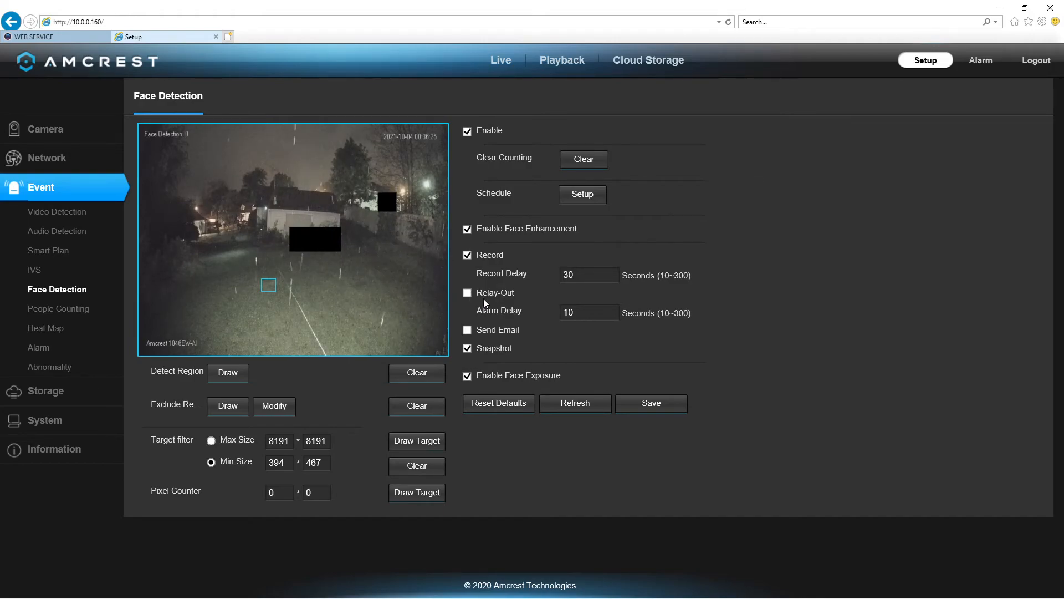
pyautogui.click(651, 403)
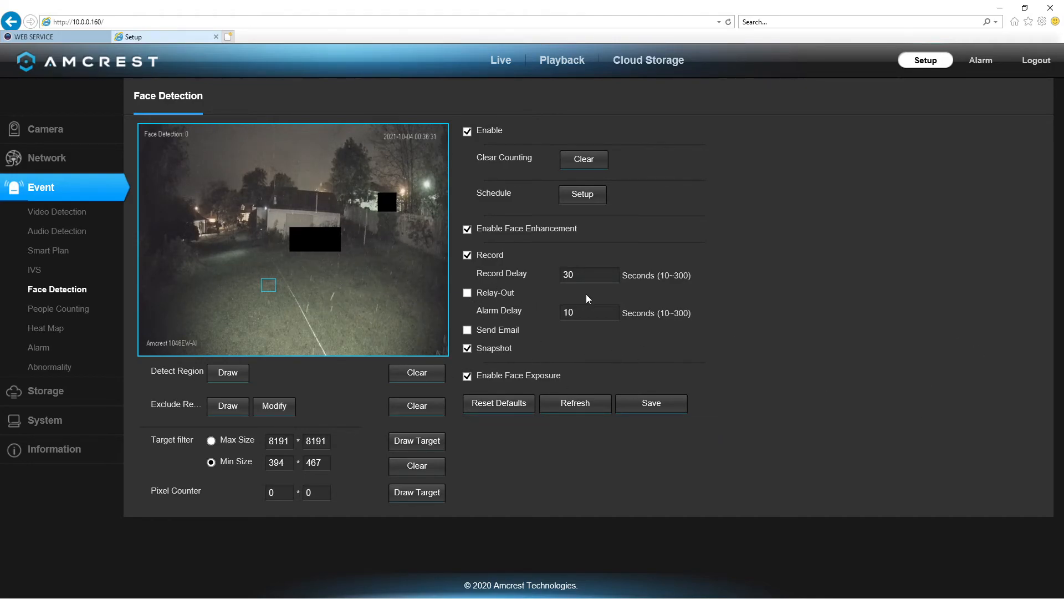
pyautogui.moveTo(493, 316)
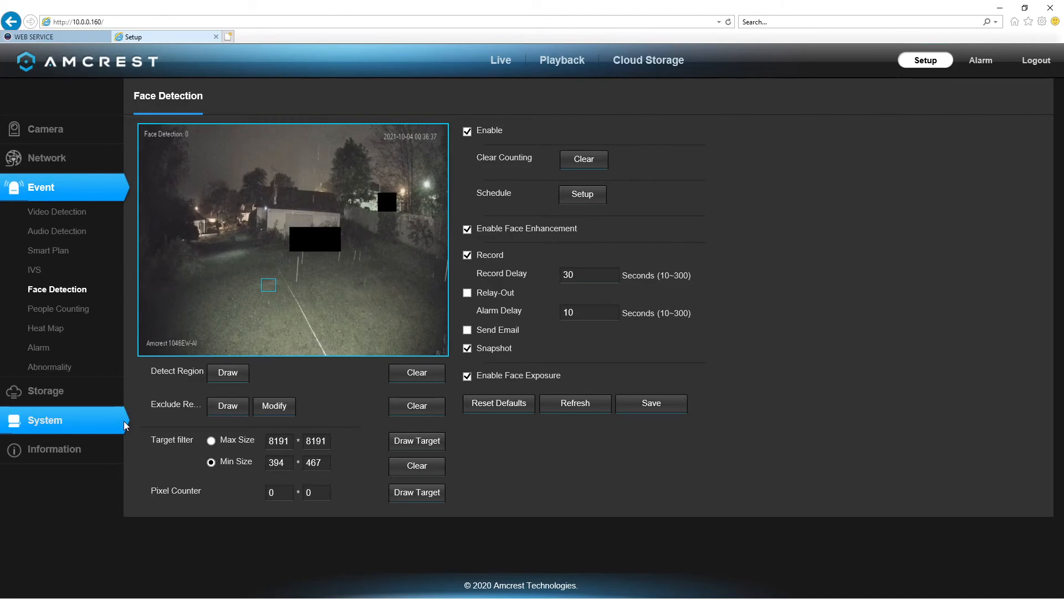
pyautogui.moveTo(512, 438)
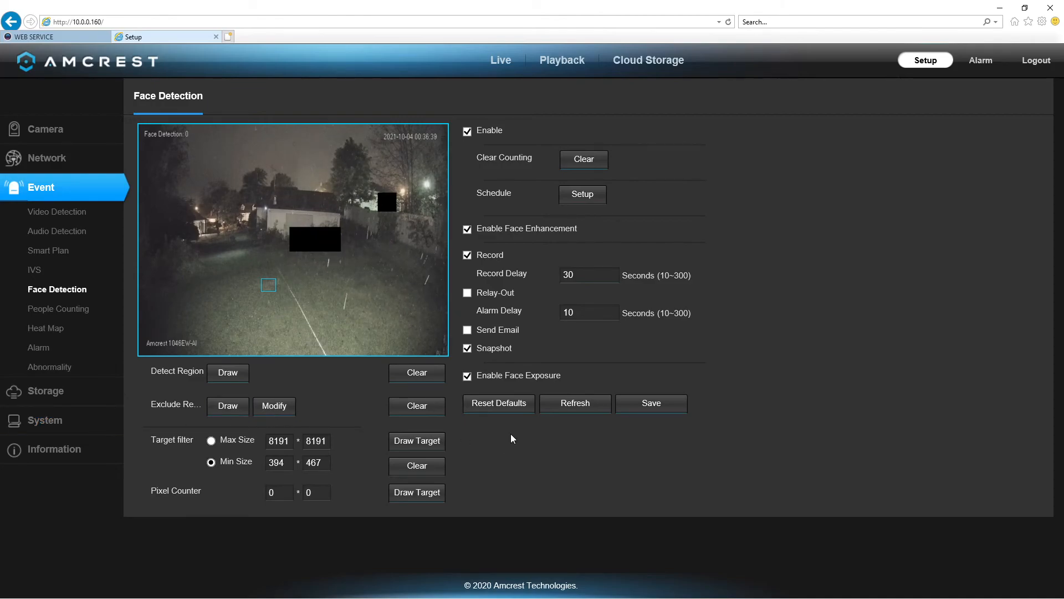
pyautogui.moveTo(289, 297)
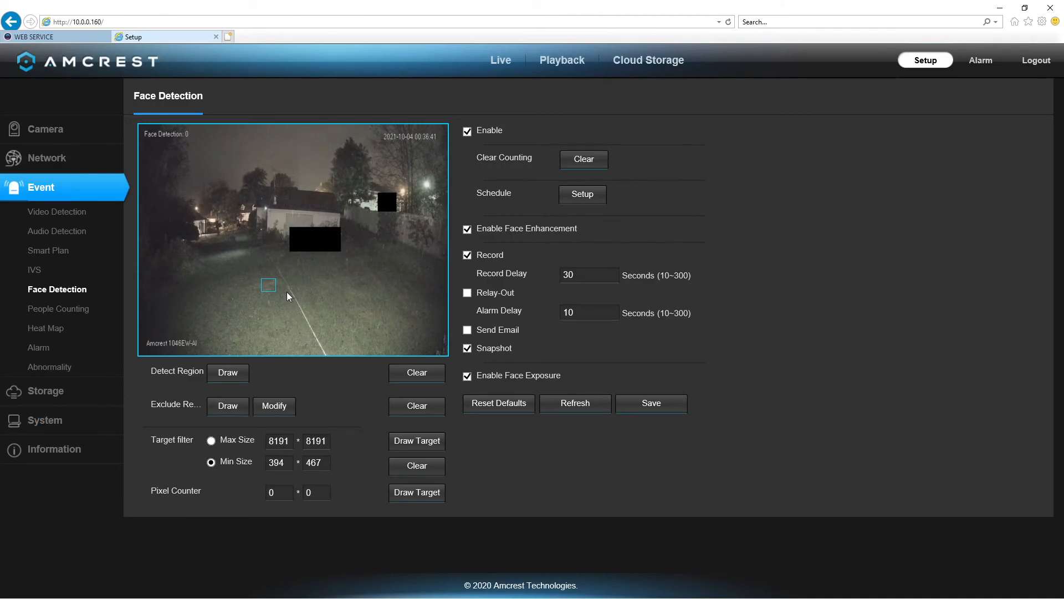
pyautogui.moveTo(365, 307)
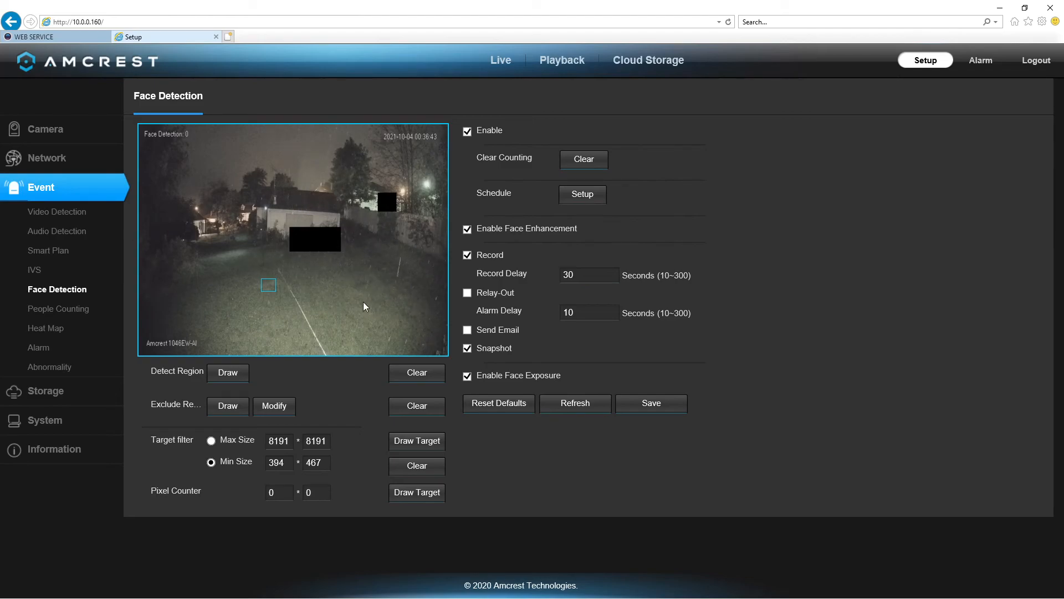
pyautogui.moveTo(358, 301)
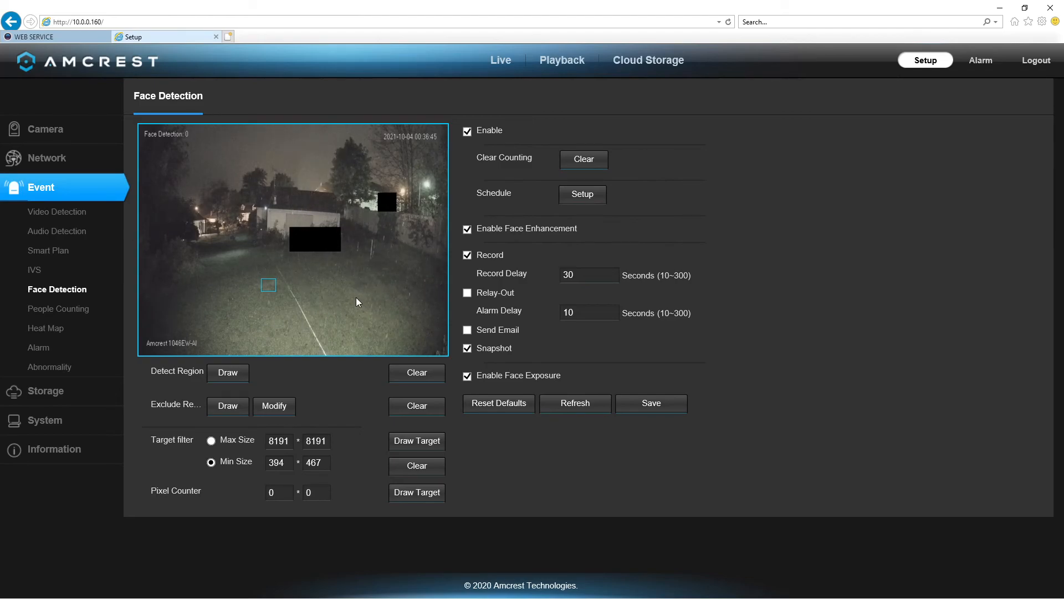